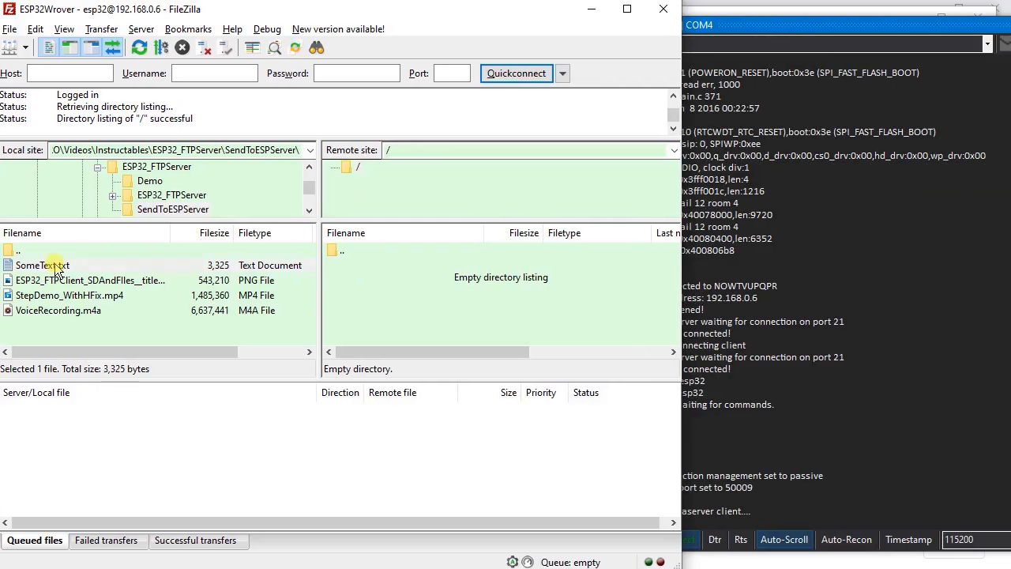
Step: Upload SomeText.txt and the StepDemo_WithFix.mp4 video to the ESP32 server's root folder
double_click(43, 266)
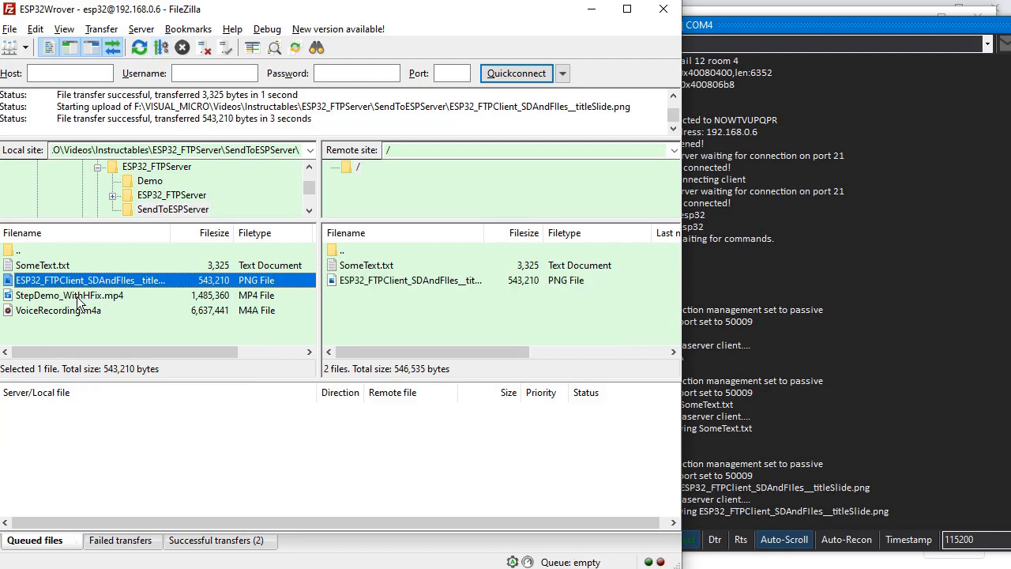
right_click(69, 295)
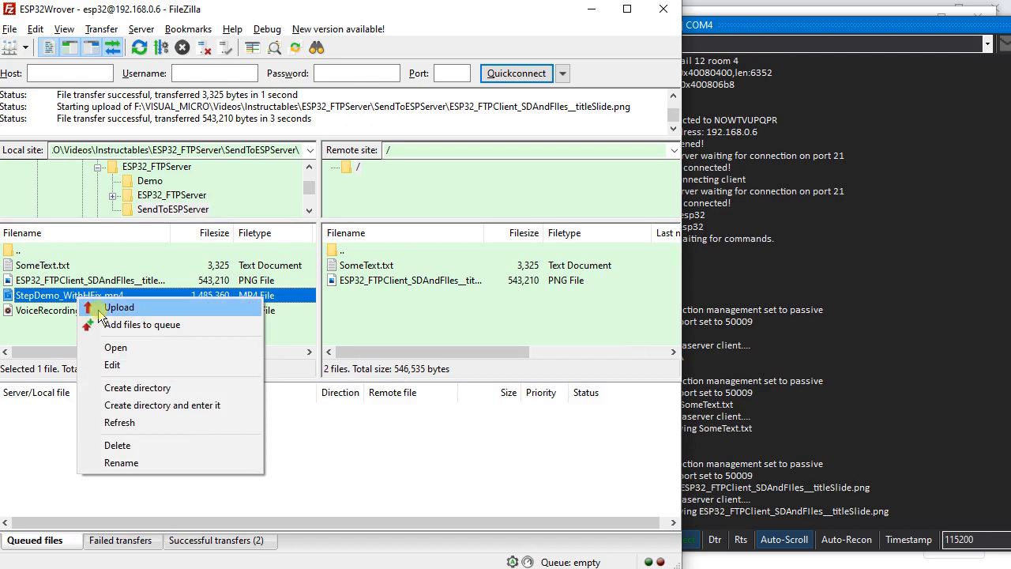
left_click(118, 307)
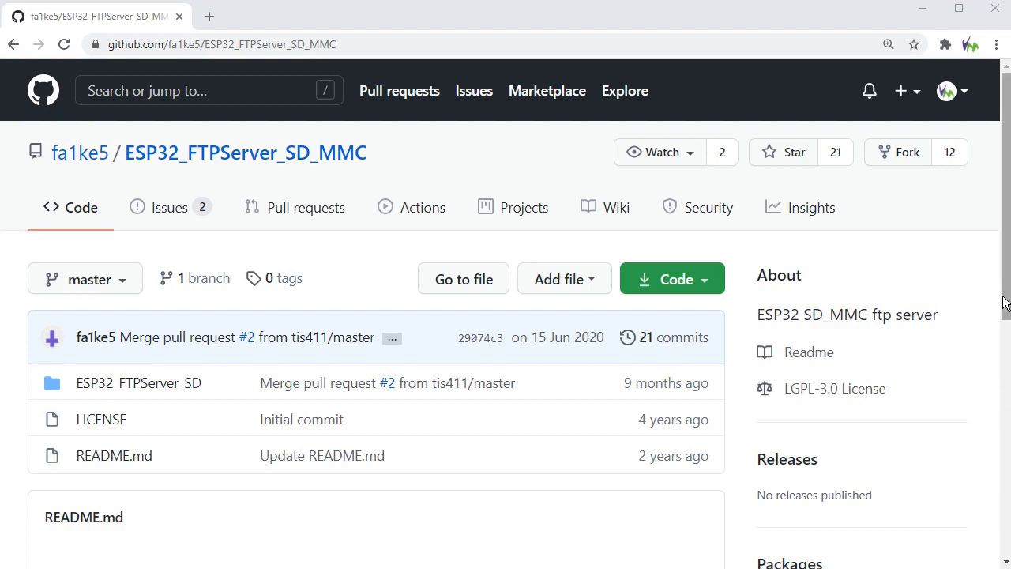
Step: Download the ESP32_FTPServer_SD_MMC repository as a ZIP and save it into the Demo folder
scroll("down", 3)
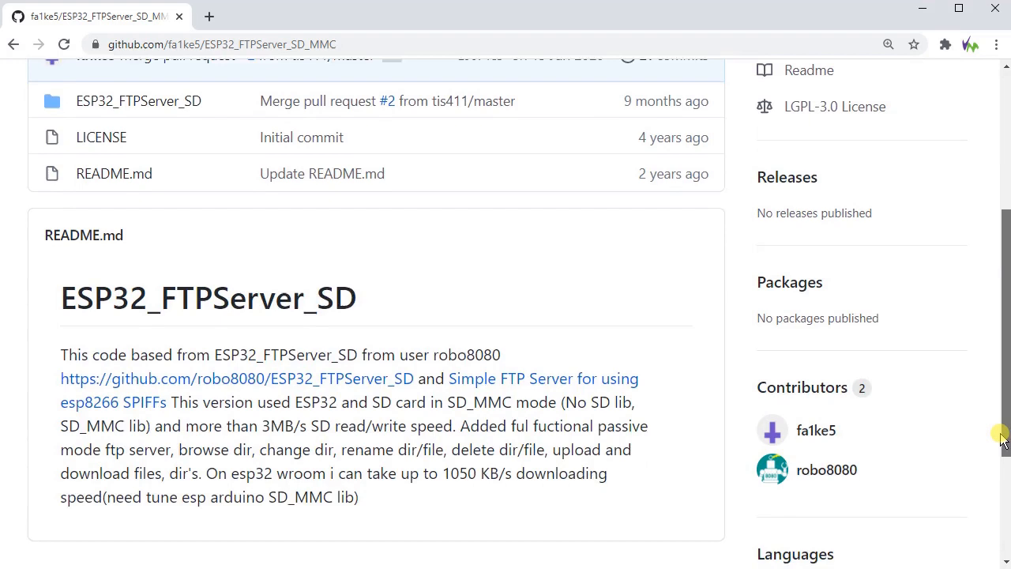
scroll("down", 3)
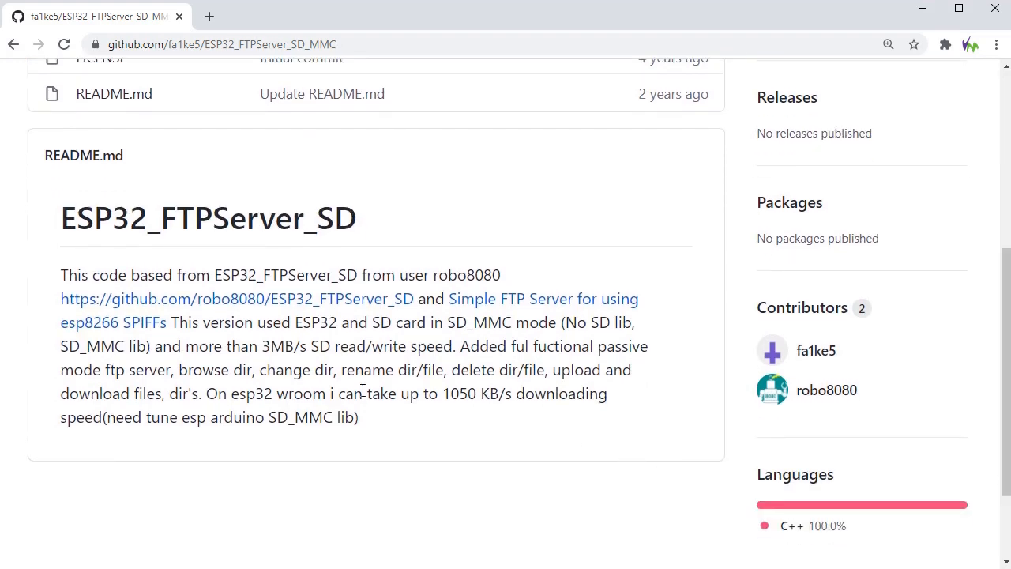
left_click_drag(261, 346, 442, 346)
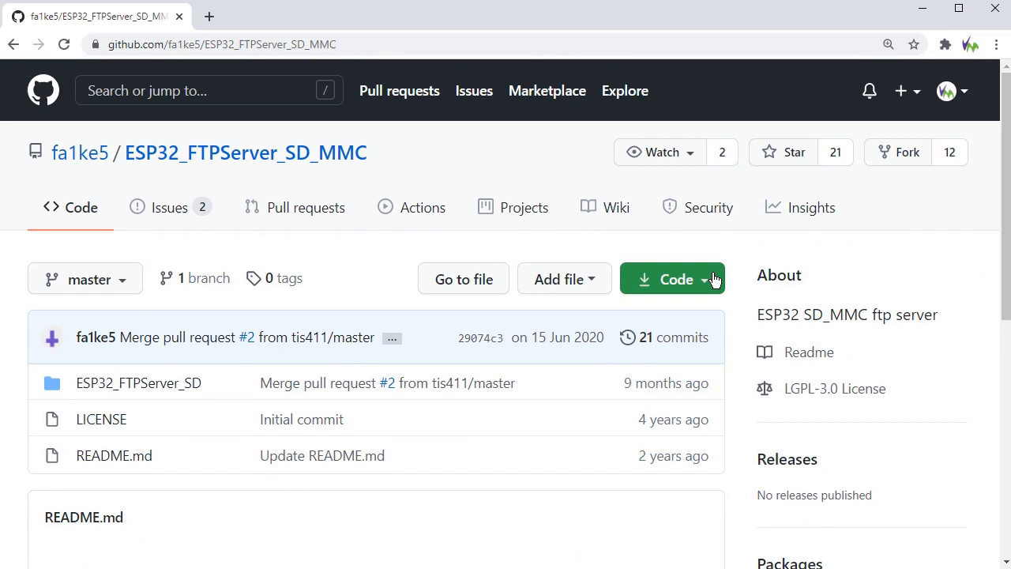
mouse_move(710, 280)
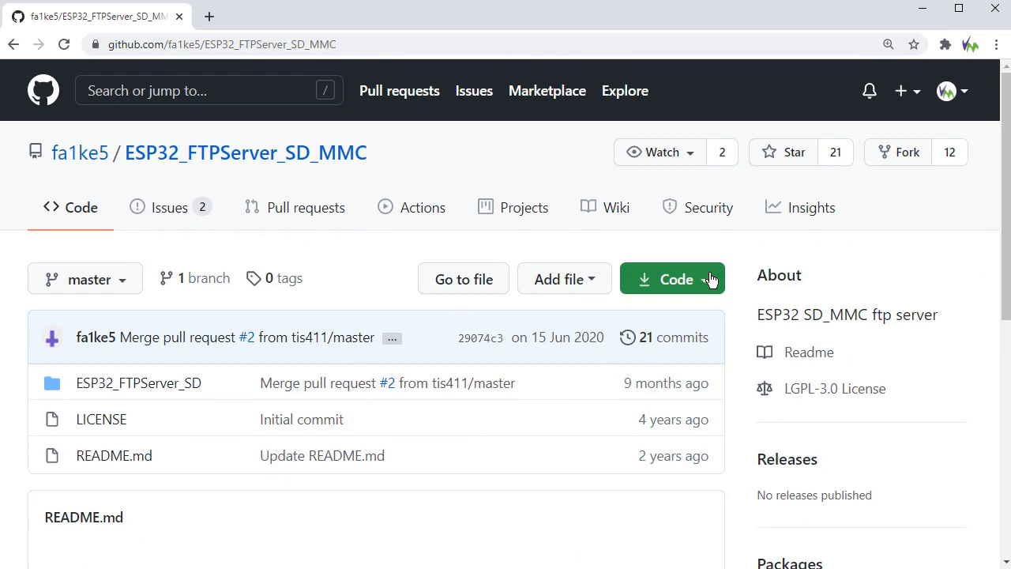
left_click(671, 278)
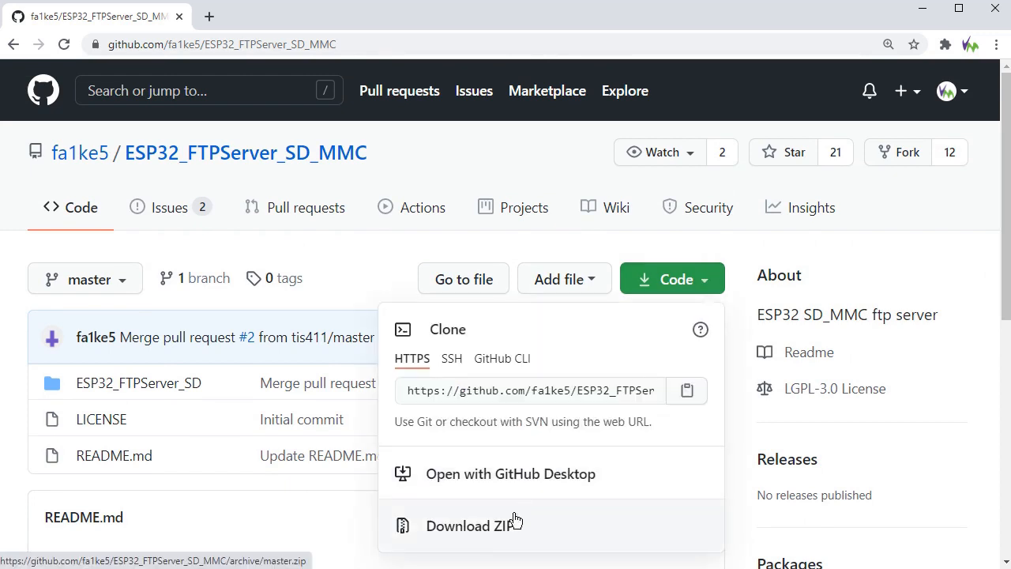
mouse_move(490, 528)
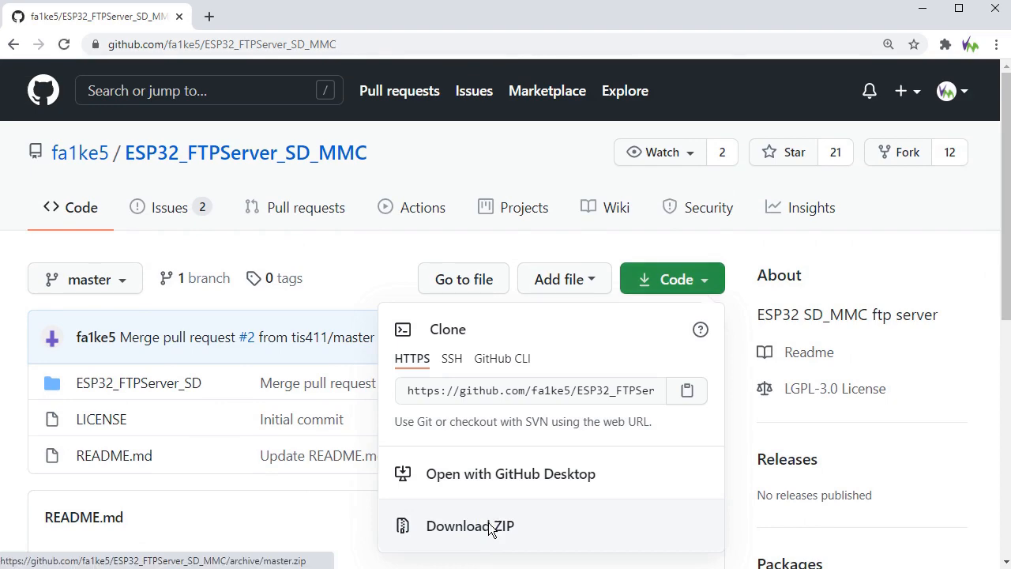
left_click(471, 524)
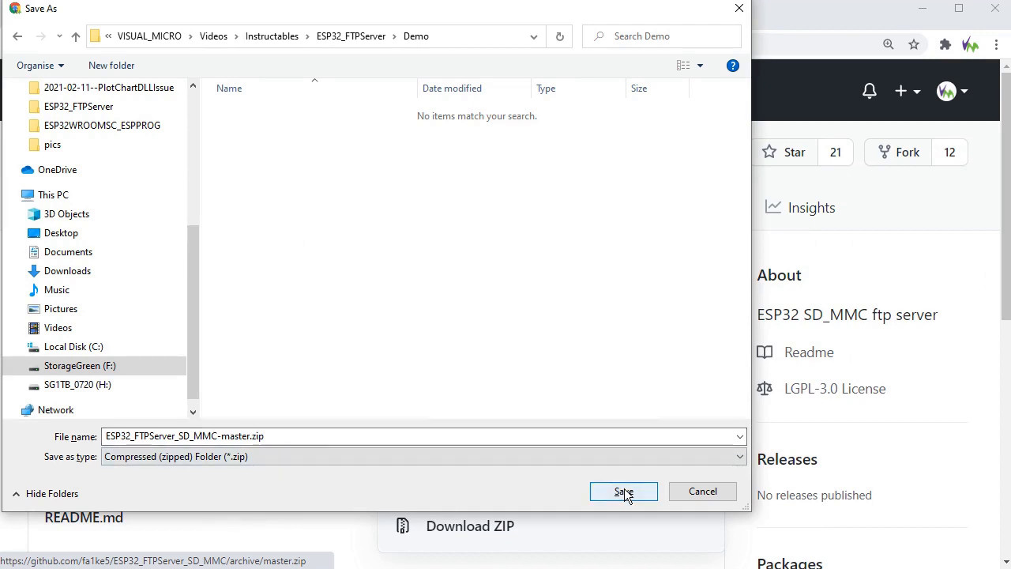
left_click(622, 489)
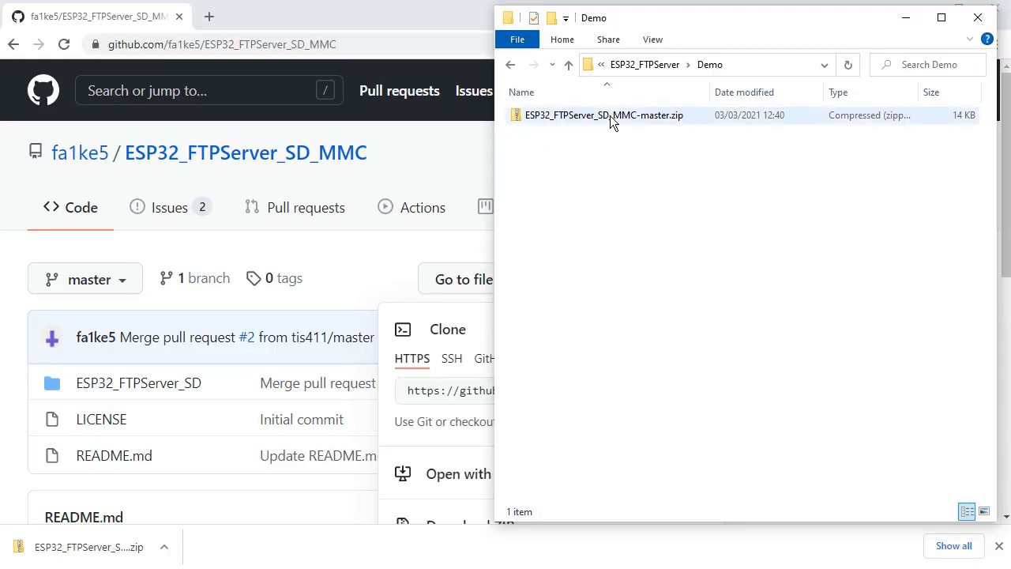
Step: Extract the downloaded zip into the ESP32_FTPServer_SD_MMC folder inside Demo
right_click(603, 114)
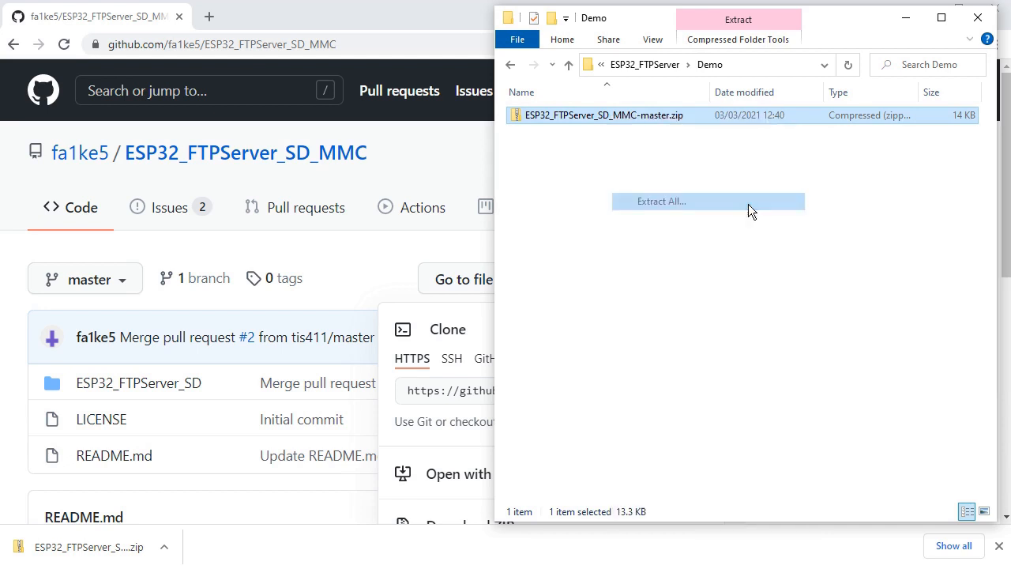
left_click(660, 200)
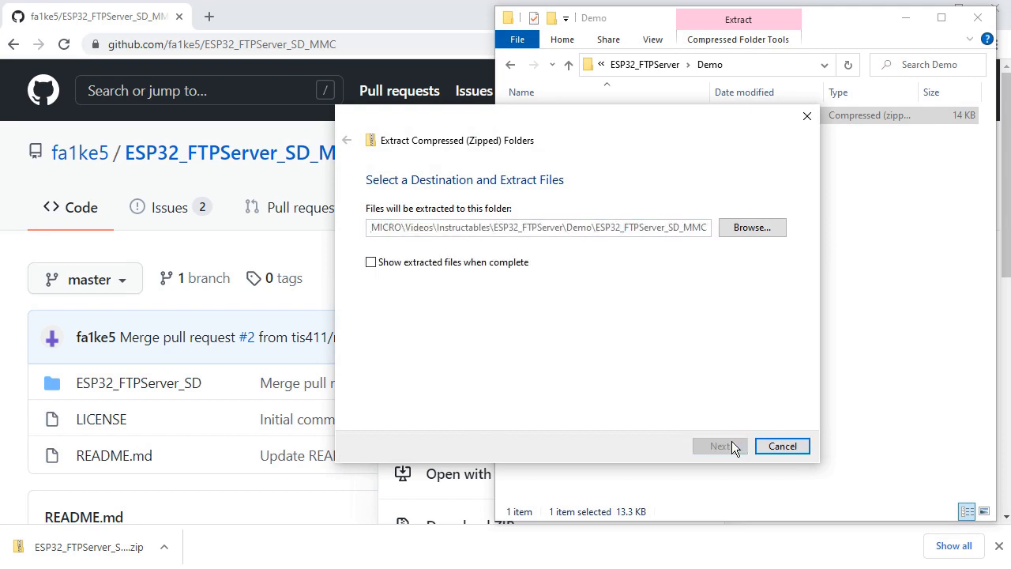
left_click(718, 445)
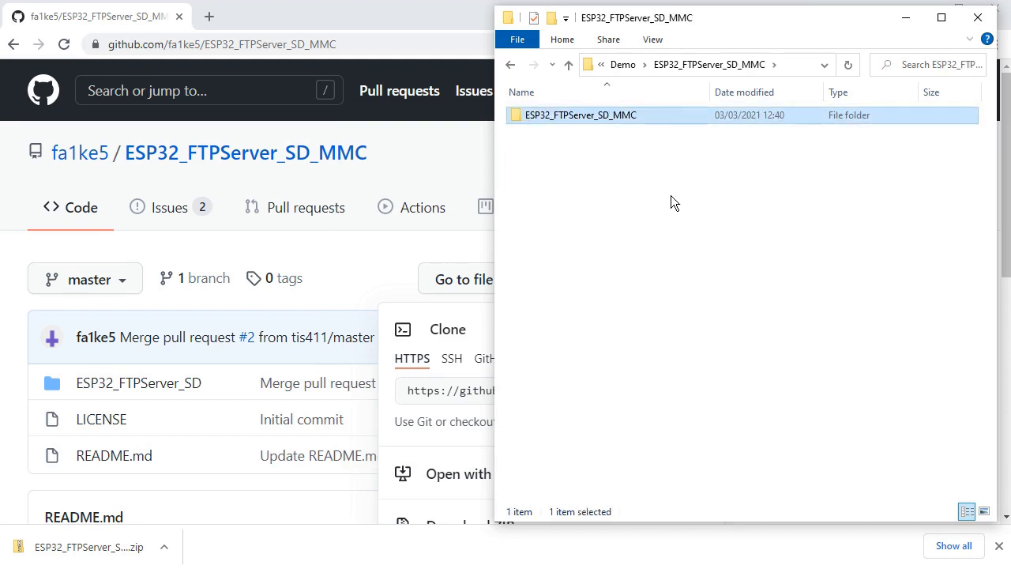
Step: Browse into the extracted ESP32_FTPServer_SD sketch folder and select its full path
double_click(580, 114)
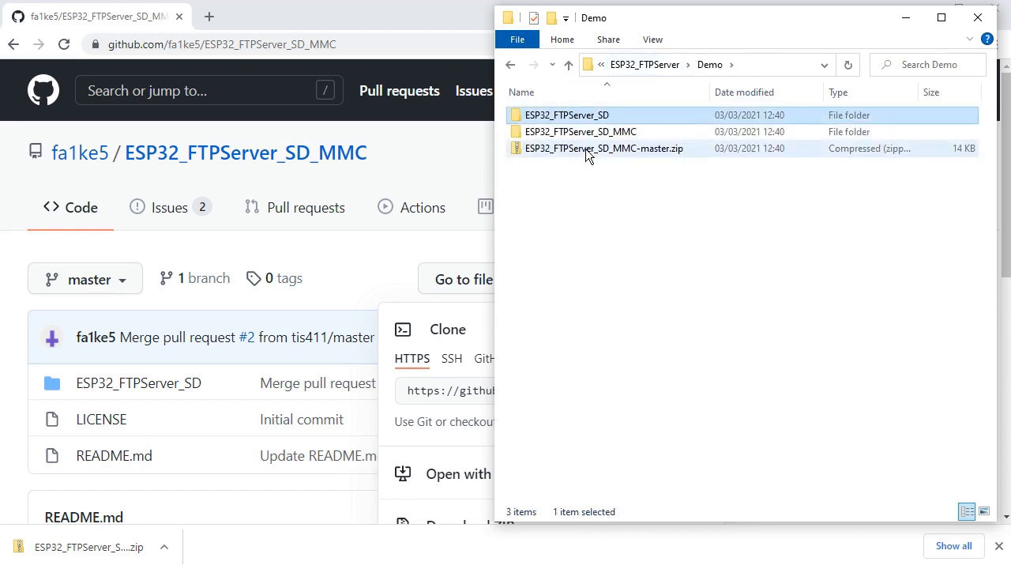
left_click(580, 131)
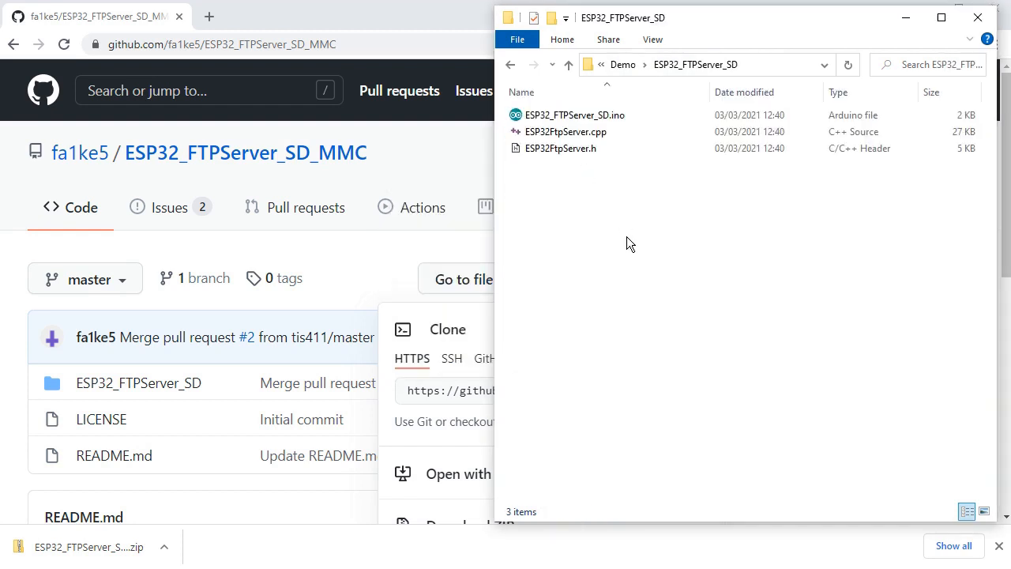
left_click(572, 114)
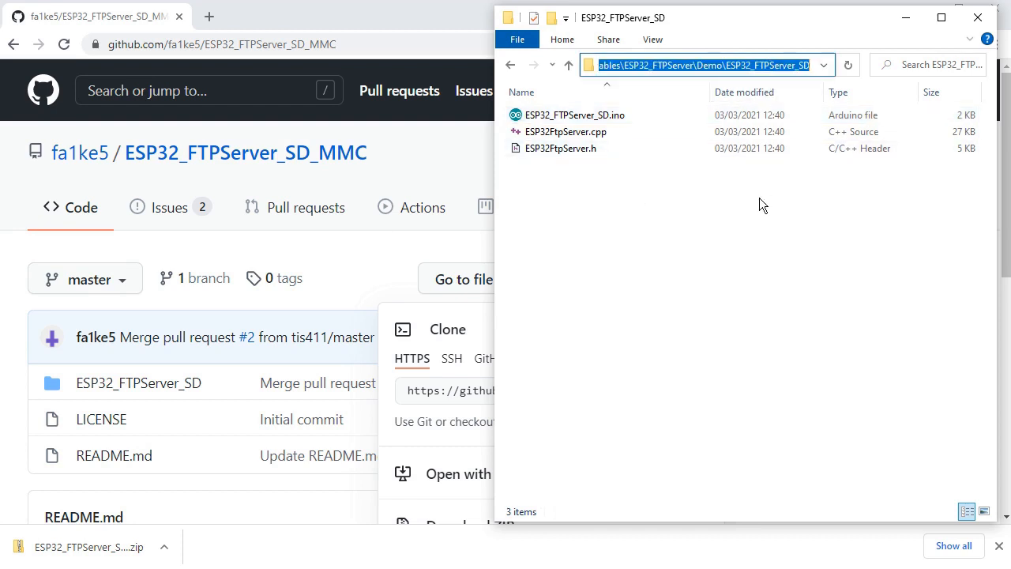
left_click(682, 500)
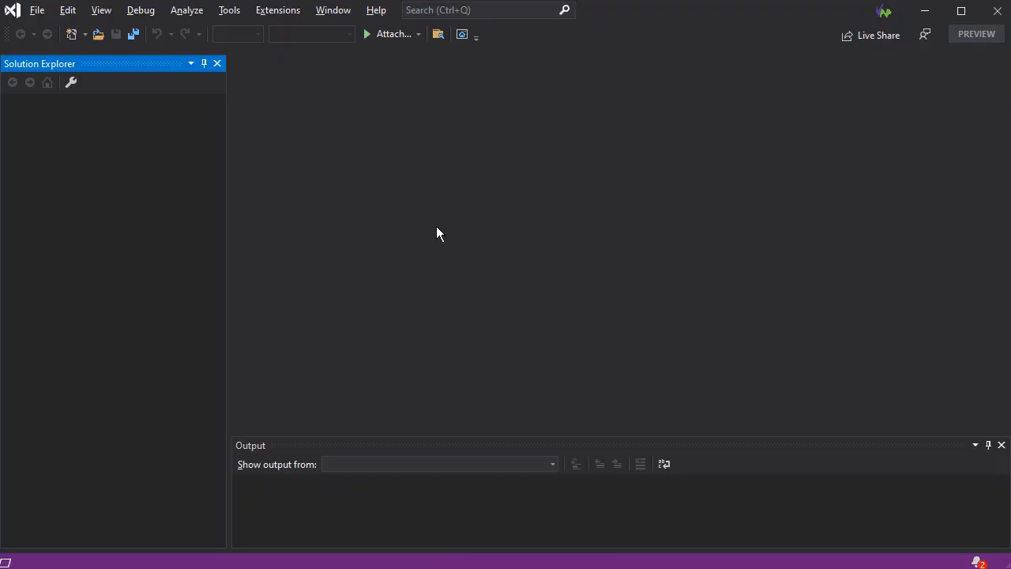
Step: Load the ESP32_FTPServer_SD sketch as a project and show ESP32_FTPServer_SD.ino in the editor
left_click(36, 9)
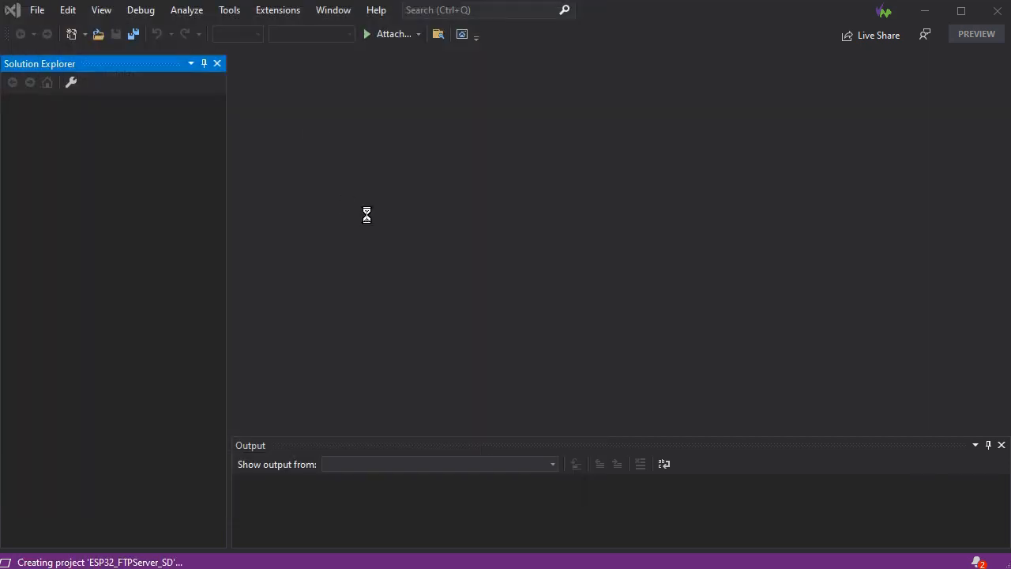
mouse_move(377, 221)
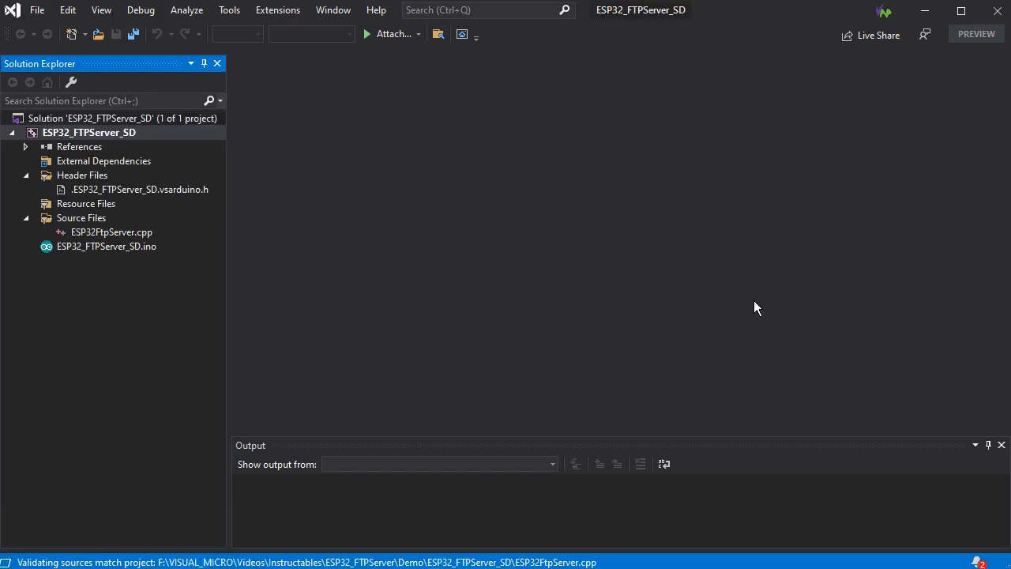
double_click(105, 246)
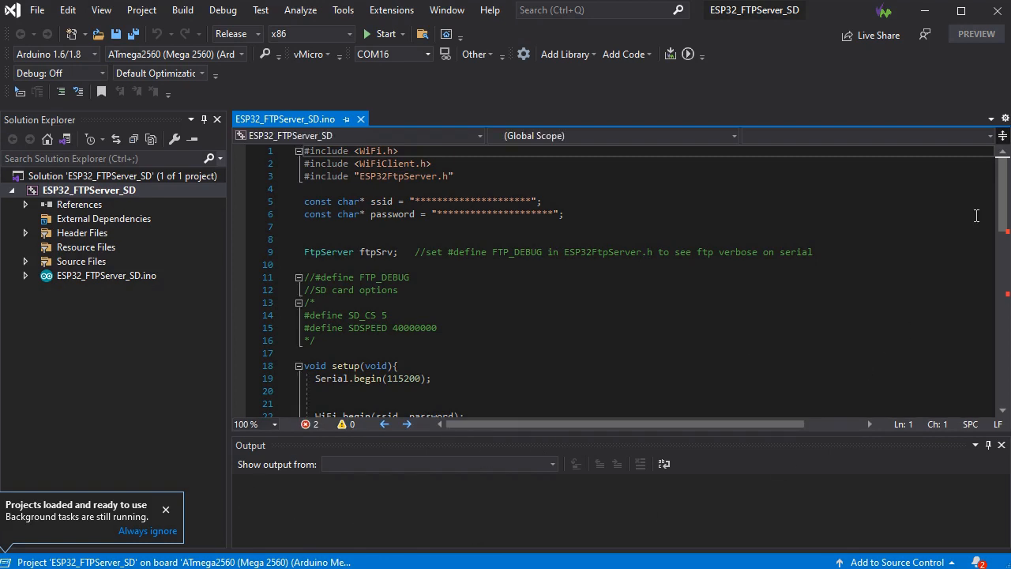
Step: Review the WiFi SSID and password lines and choose ESP32 Wrover Module as the target board
left_click_drag(304, 200, 562, 215)
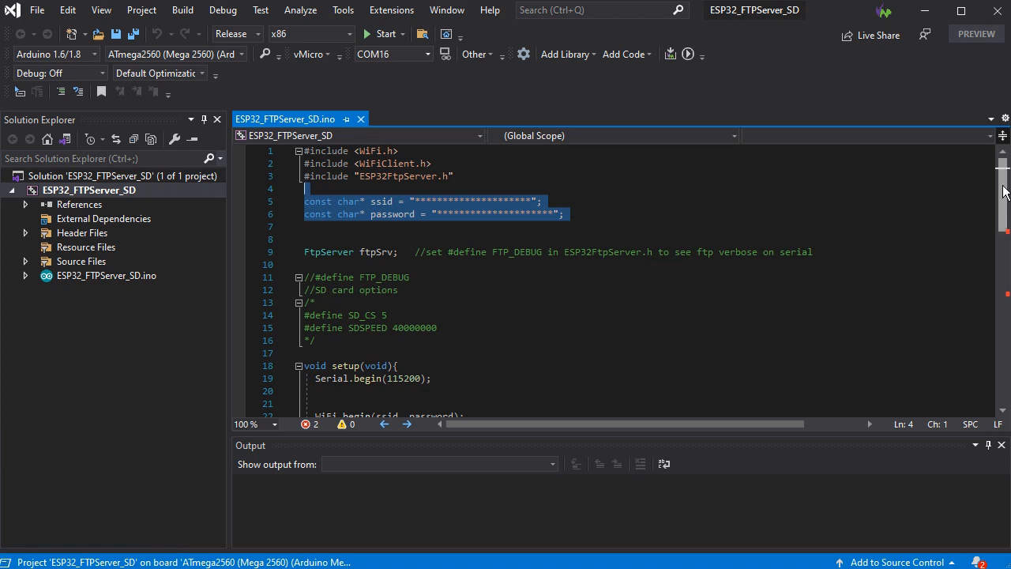
scroll("down", 3)
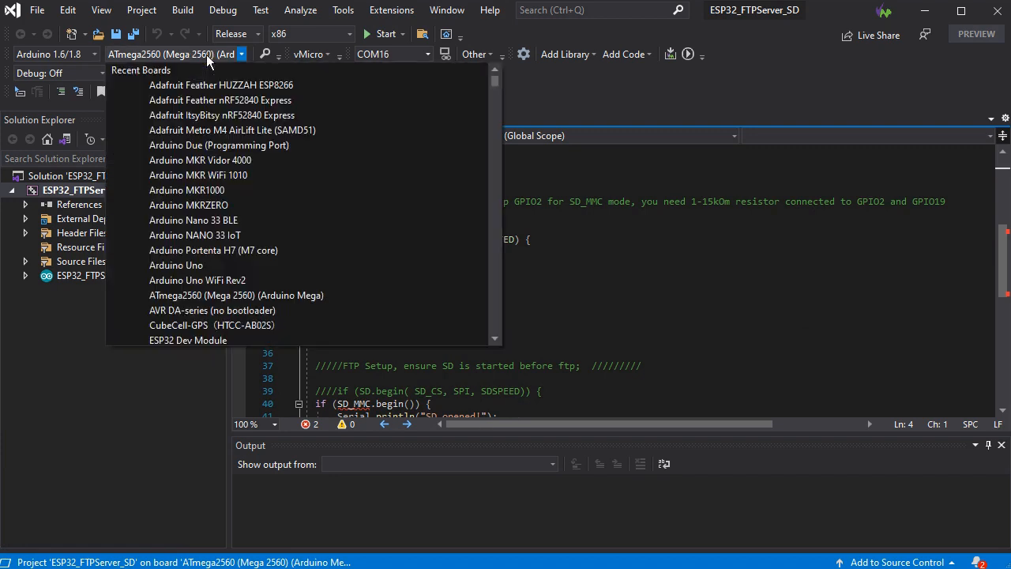
mouse_move(188, 338)
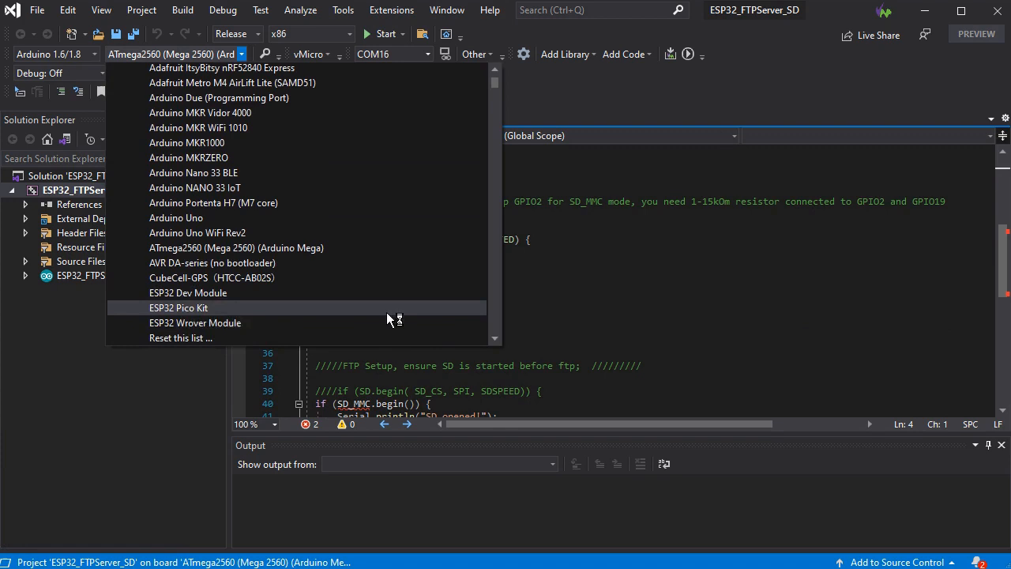
left_click(196, 322)
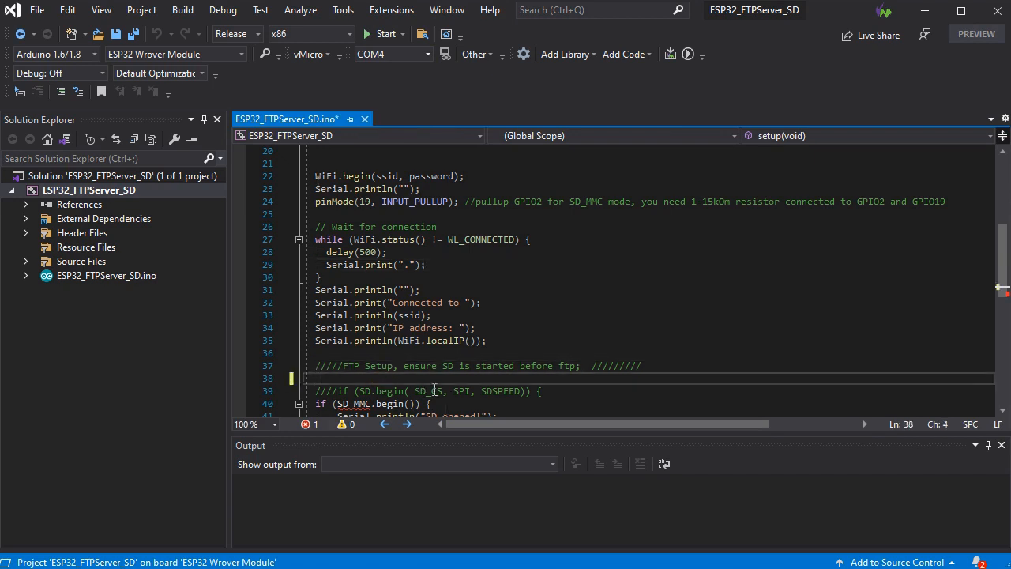
Step: Insert a new first line #include <SD_MMC.h> at the top of ESP32_FTPServer_SD.ino
scroll("down", 3)
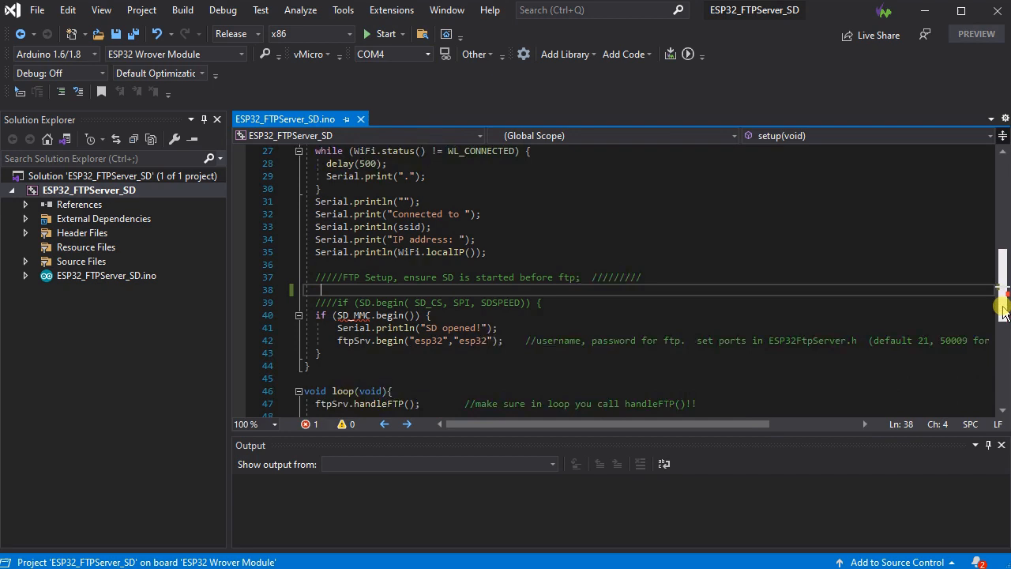
scroll("down", 3)
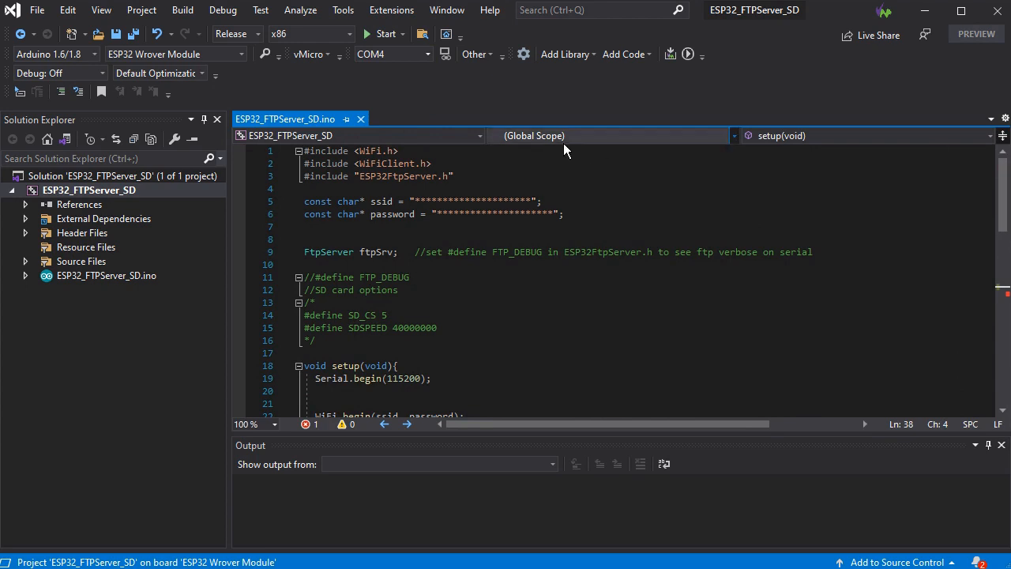
key("Enter")
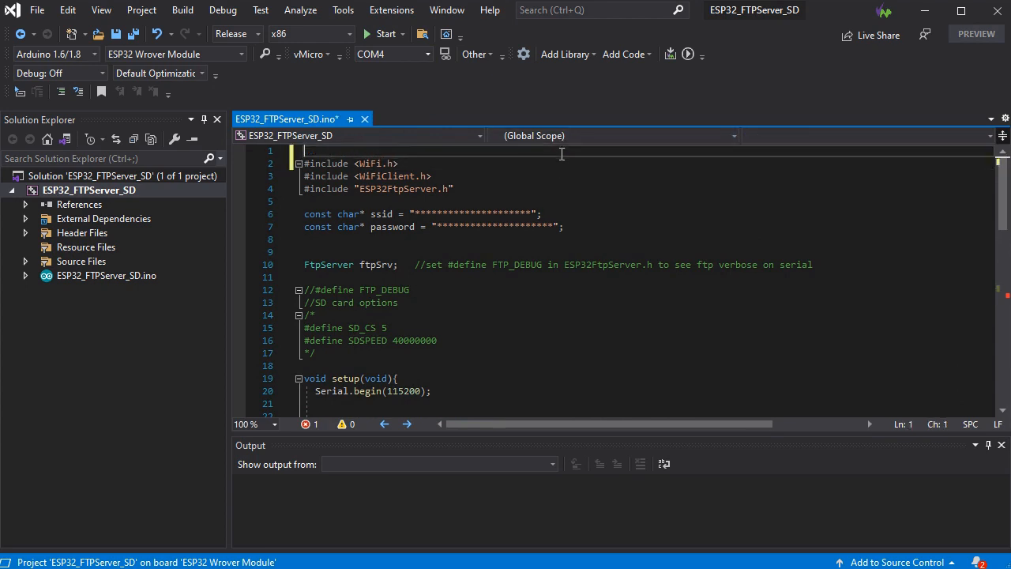
type("#include")
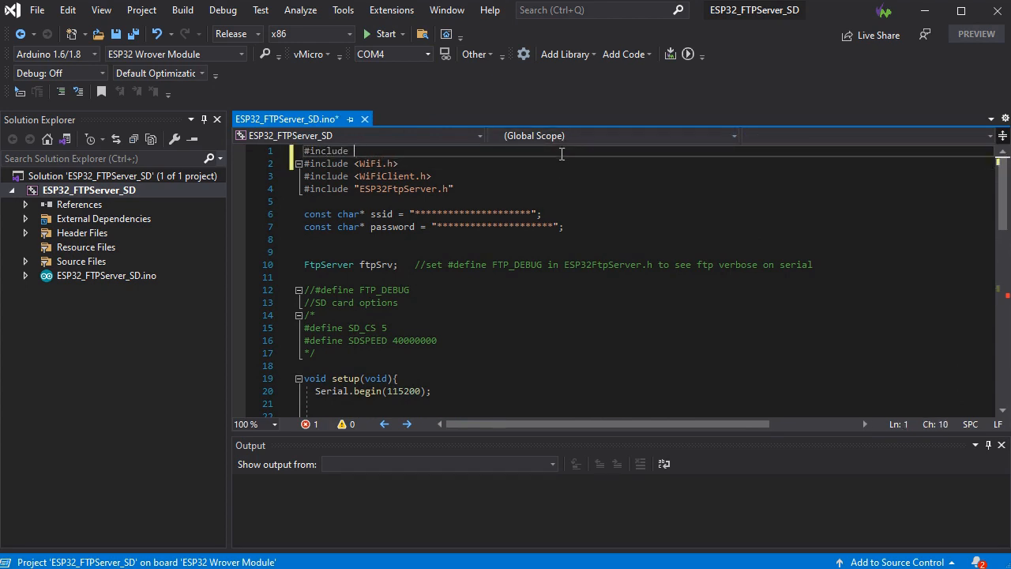
type("<SD_MMC>")
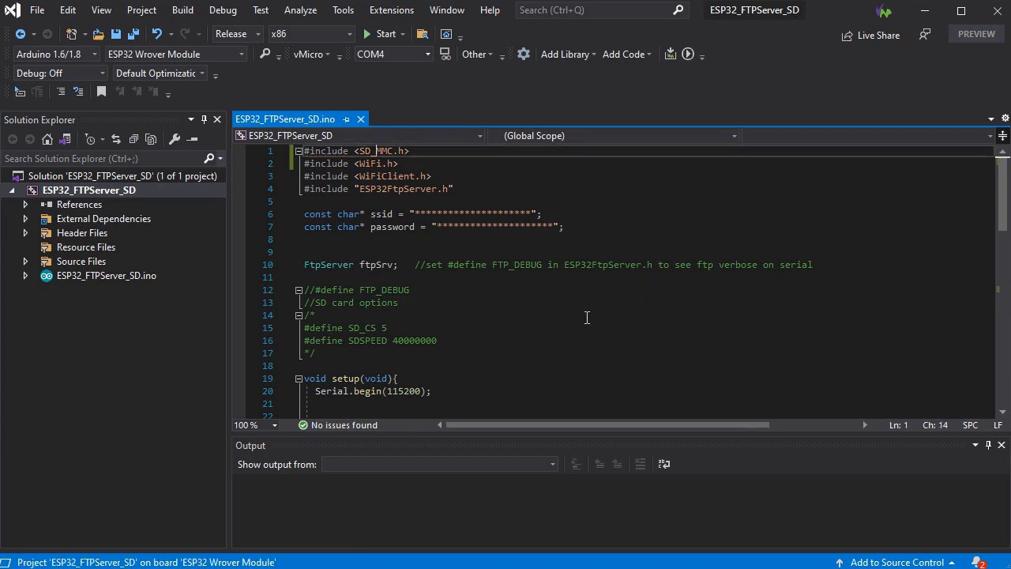
scroll("down", 3)
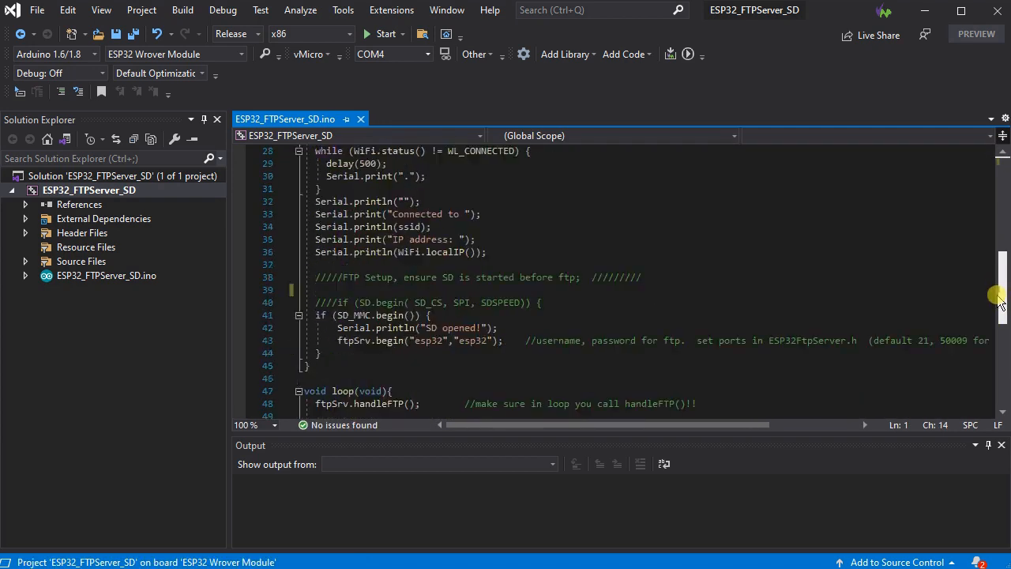
scroll("down", 3)
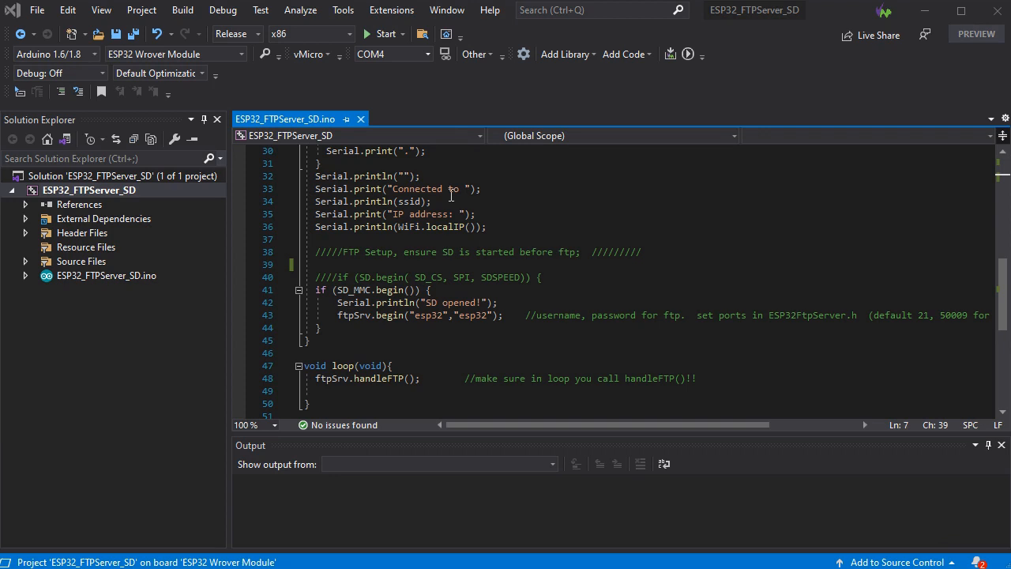
mouse_move(687, 54)
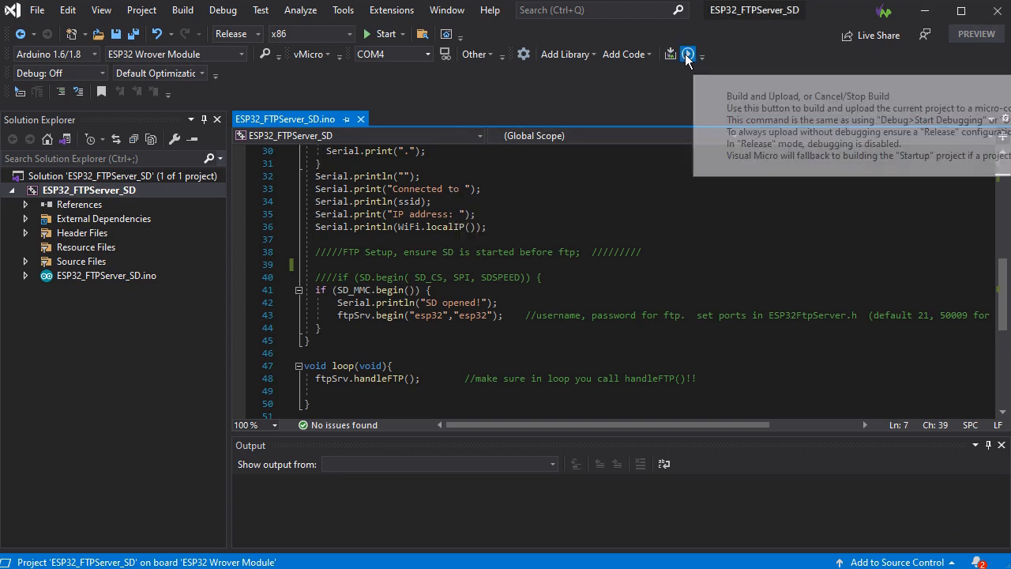
Step: Build and upload the sketch to the ESP32, then connect the COM4 serial monitor to read the boot log
left_click(687, 53)
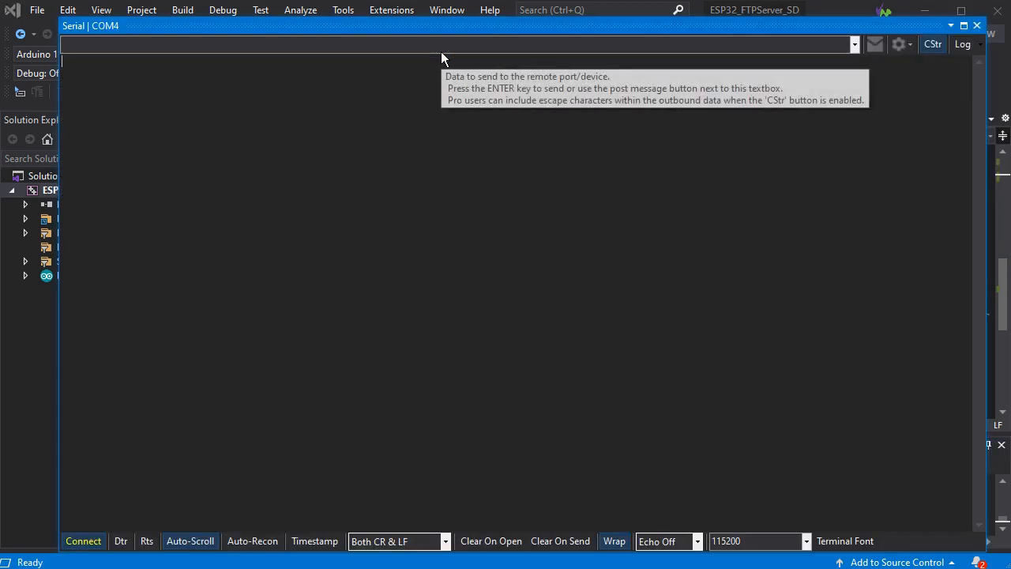
left_click(82, 540)
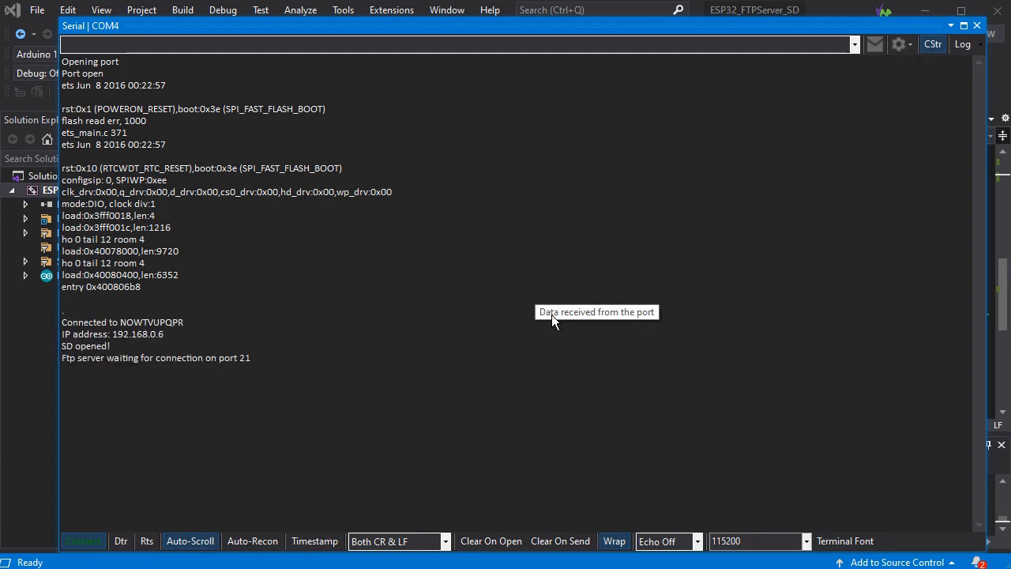
mouse_move(188, 335)
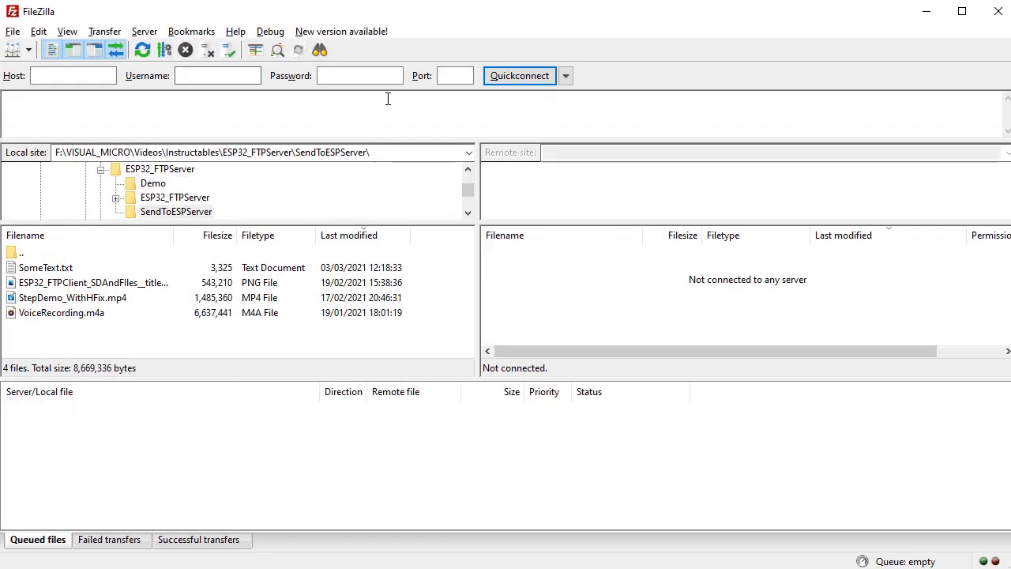
Step: Create a new Site Manager entry ESP32Wrover with host 192.168.0.6
left_click(13, 31)
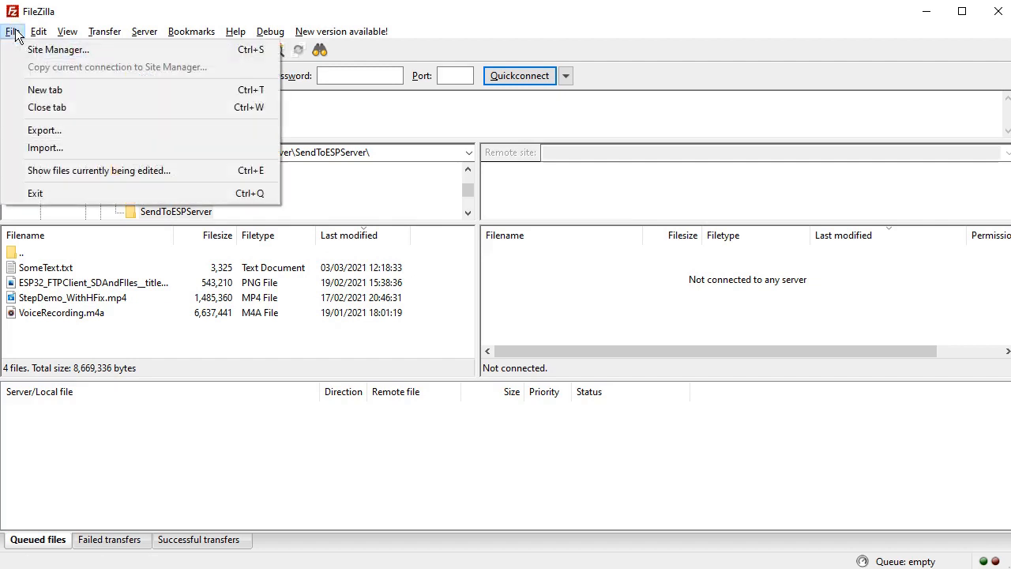
mouse_move(57, 49)
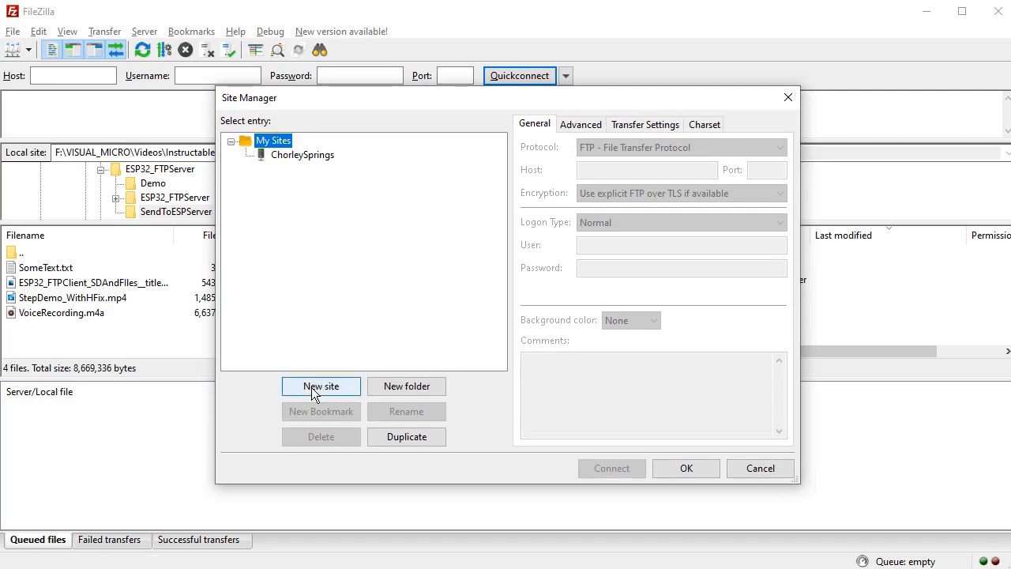
left_click(321, 385)
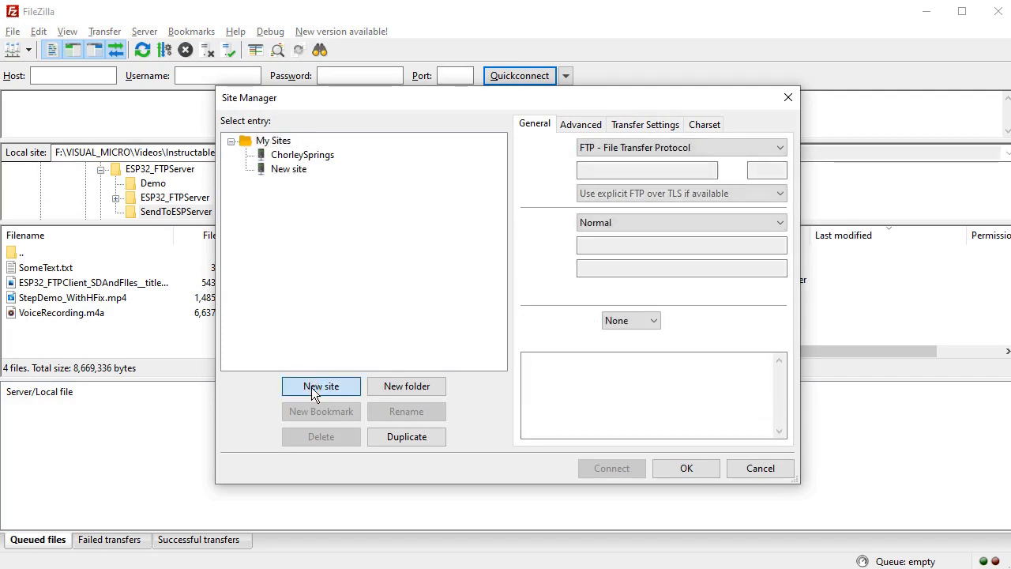
left_click(320, 385)
type("ESP32Wrover")
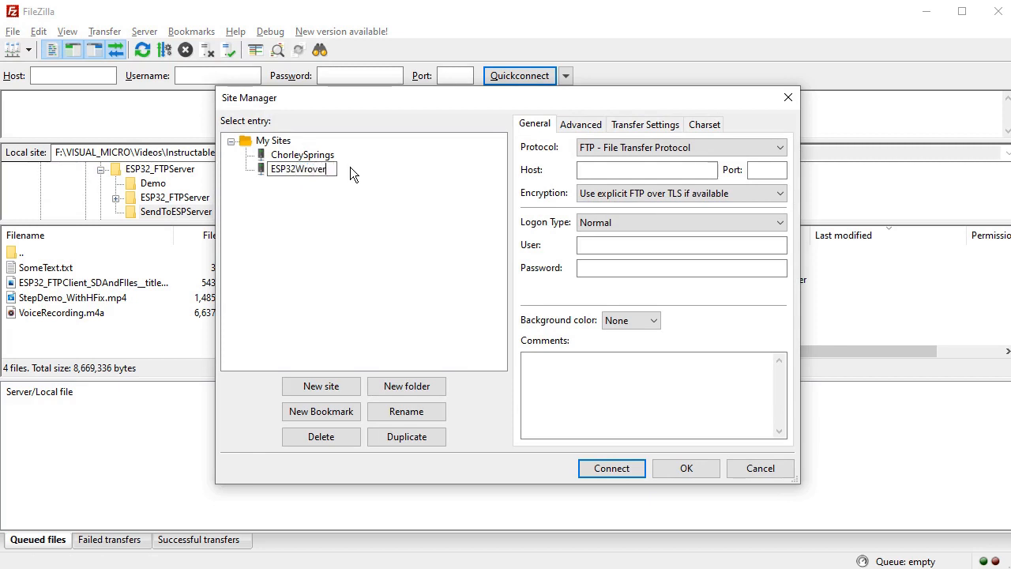
left_click(648, 171)
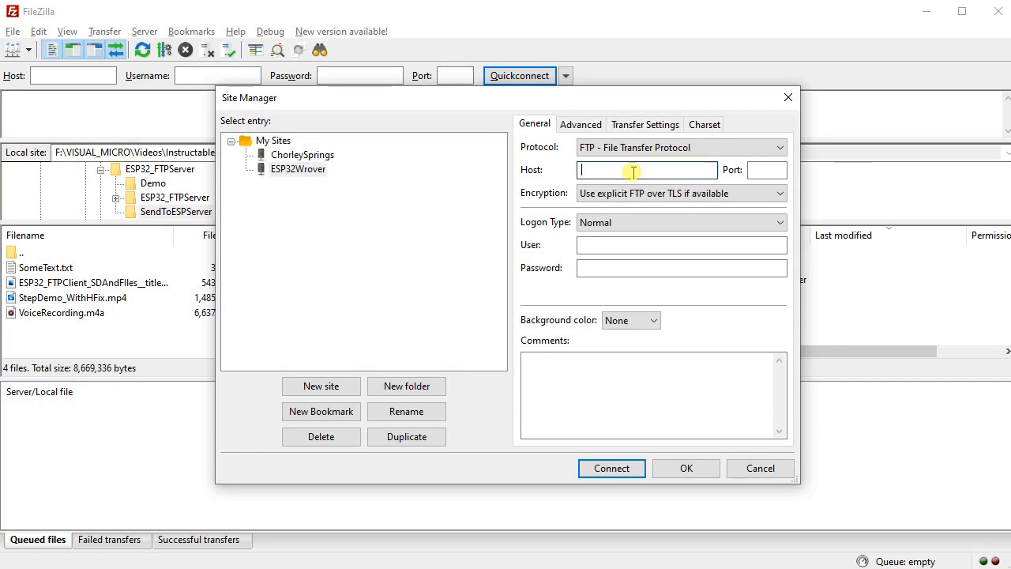
type("192.168.0.6")
left_click(766, 169)
type("21")
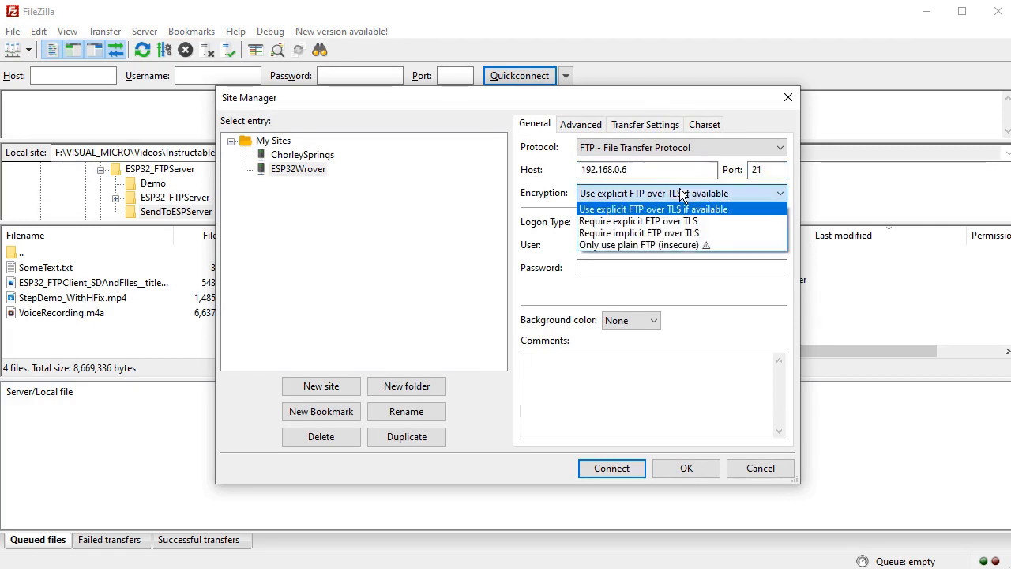
Step: Set the site to plain unencrypted FTP, enter the login user and pick a background colour
left_click(639, 243)
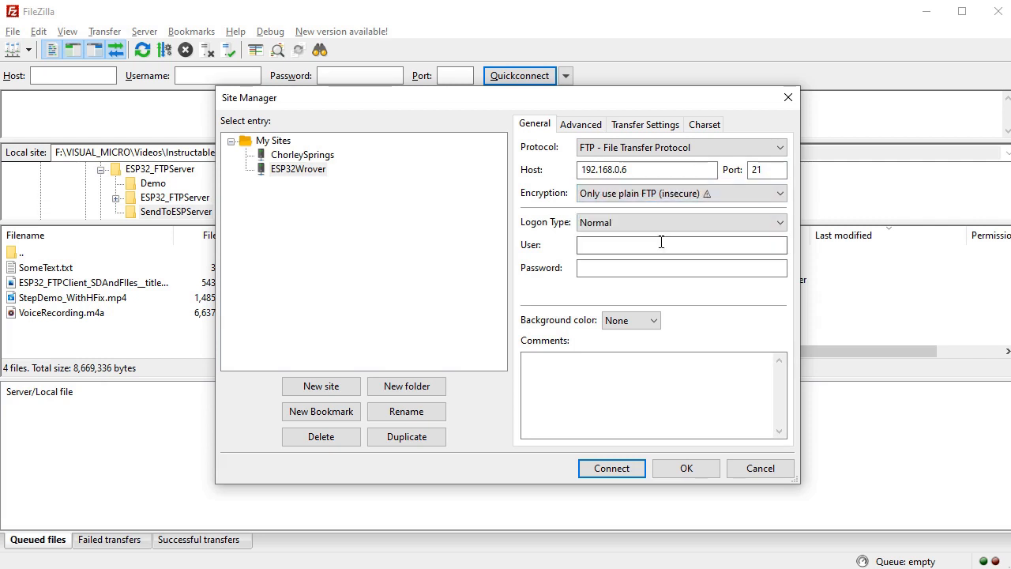
left_click(681, 243)
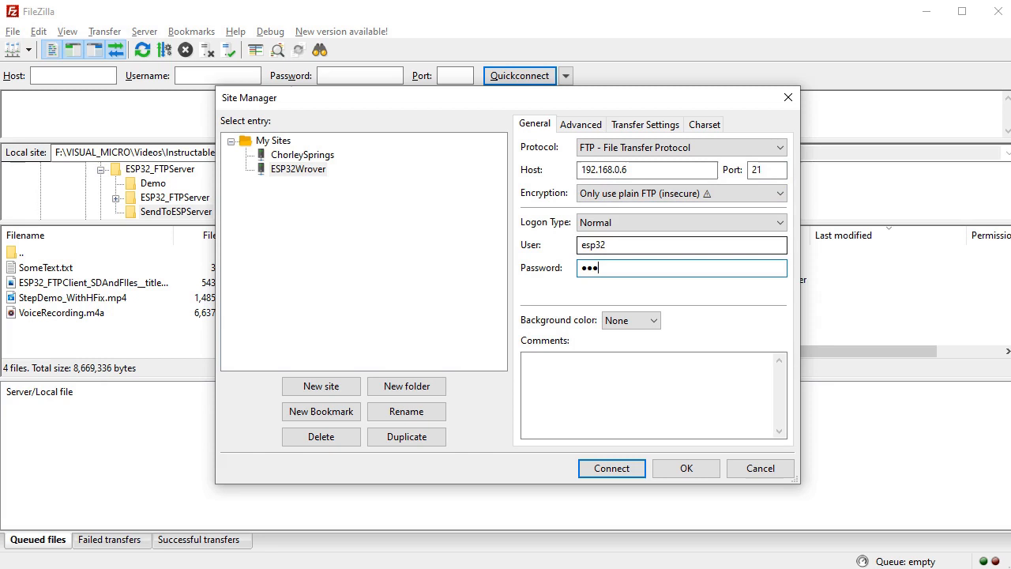
type("**")
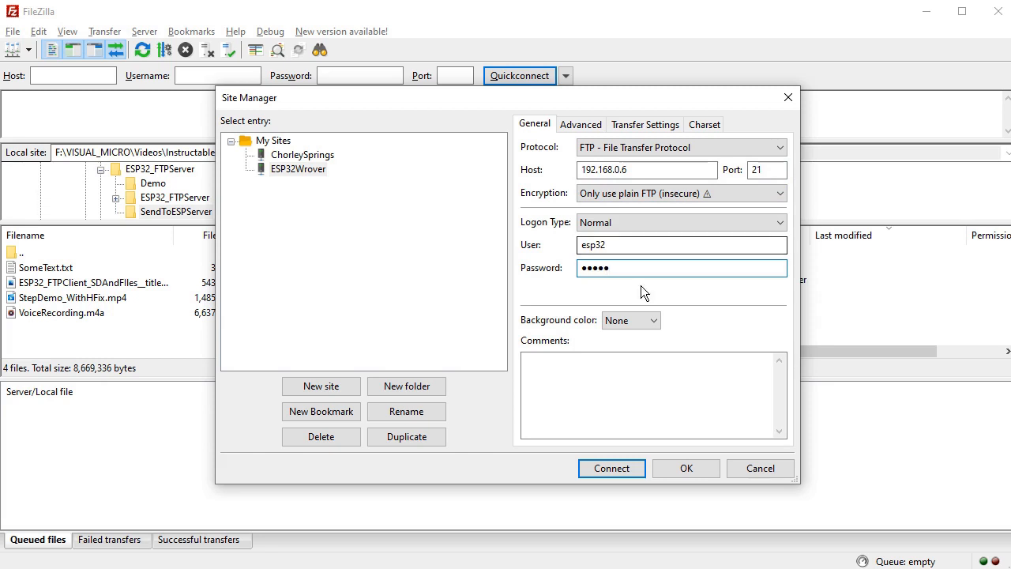
left_click(628, 319)
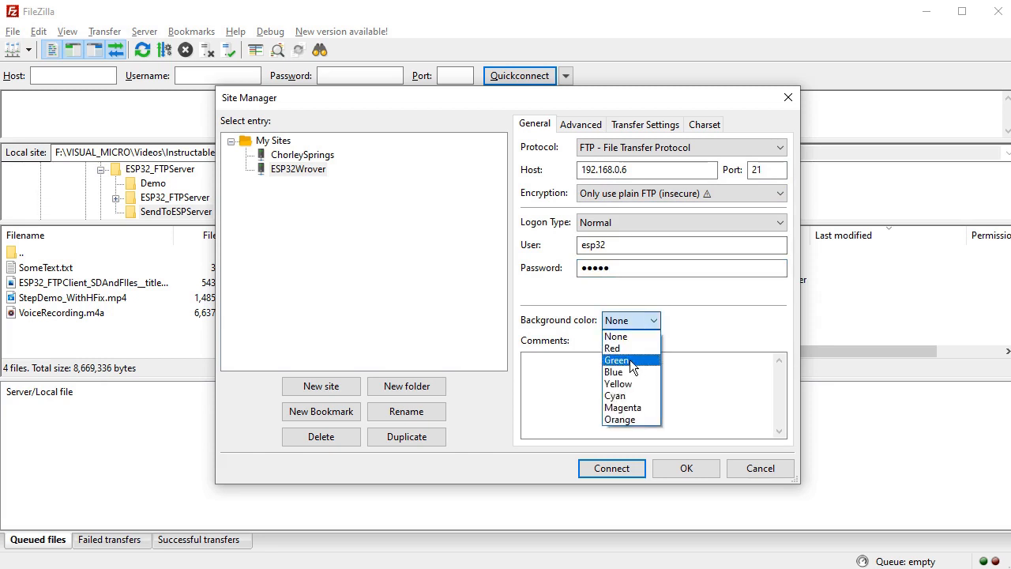
left_click(616, 360)
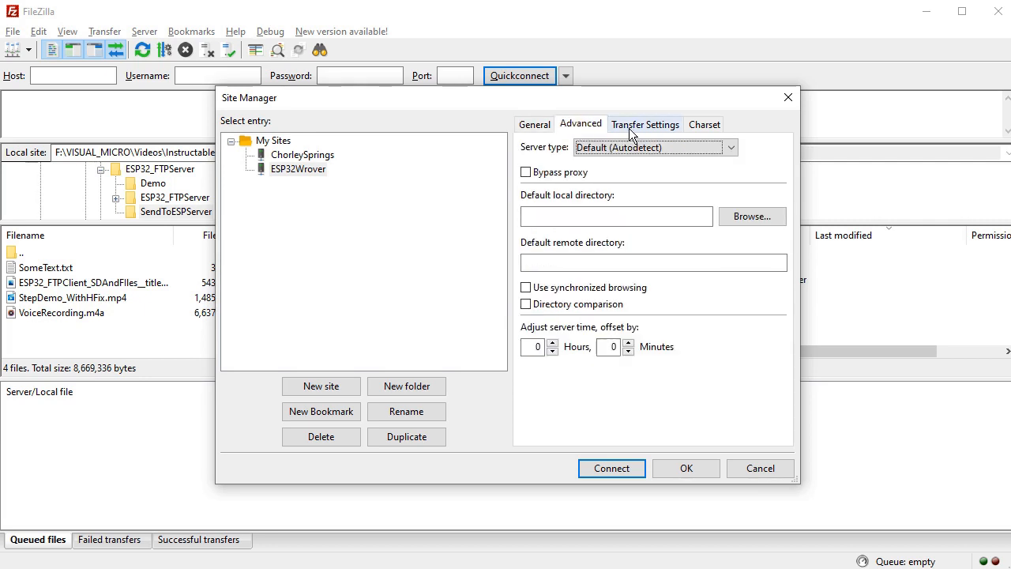
Step: Cap the ESP32Wrover site at 1 simultaneous connection and connect to it
left_click(645, 124)
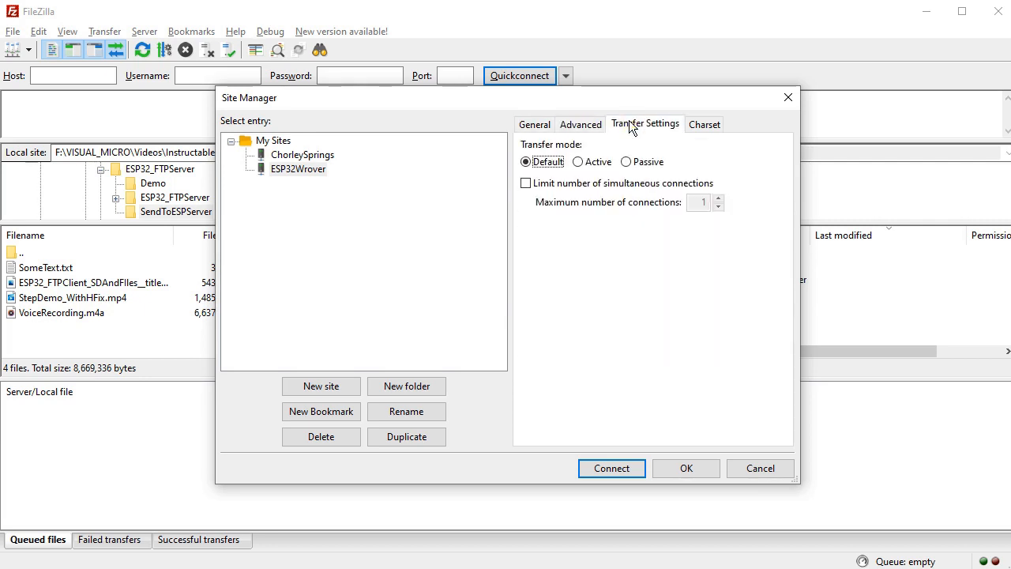
mouse_move(632, 189)
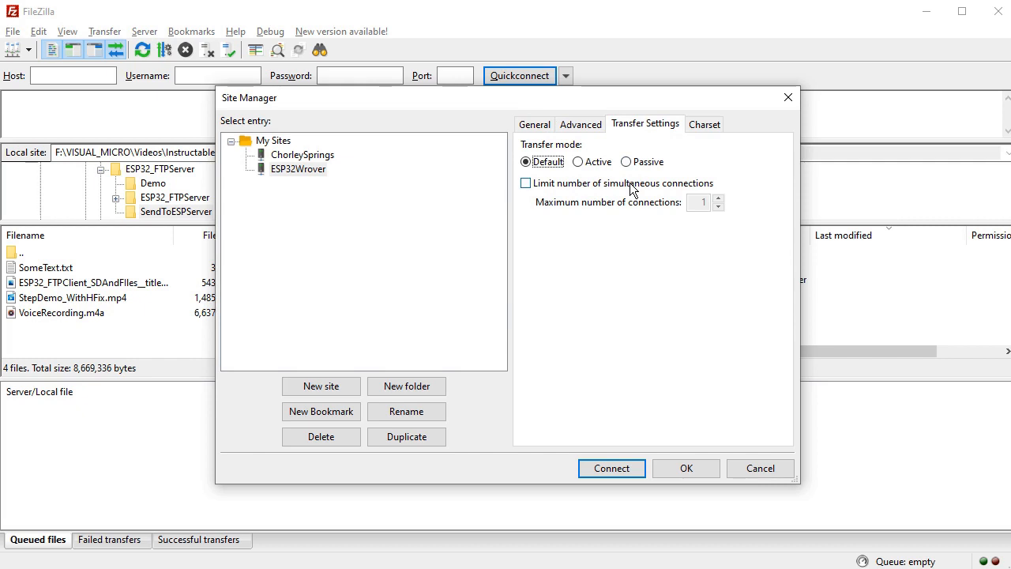
left_click(525, 183)
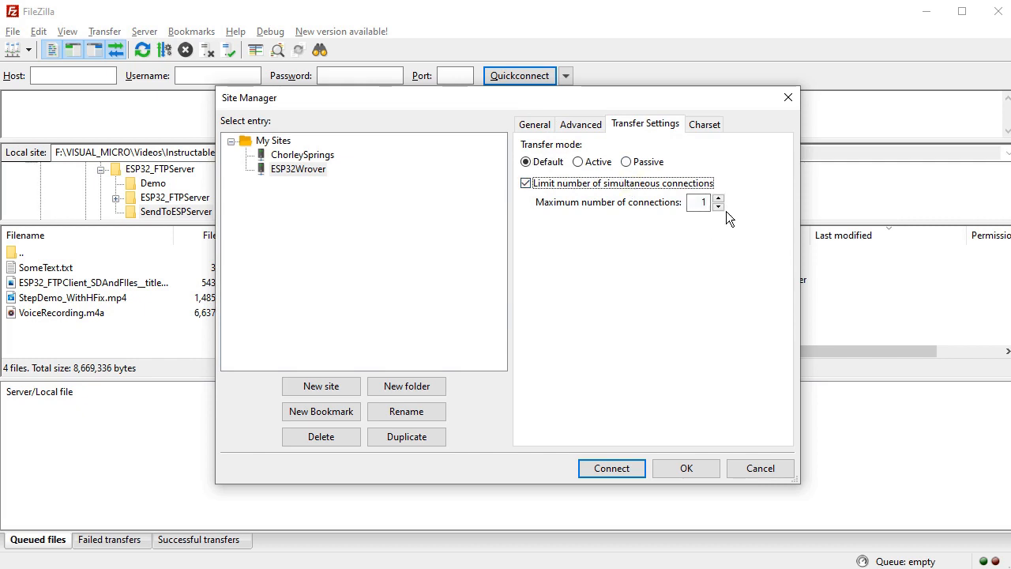
mouse_move(607, 531)
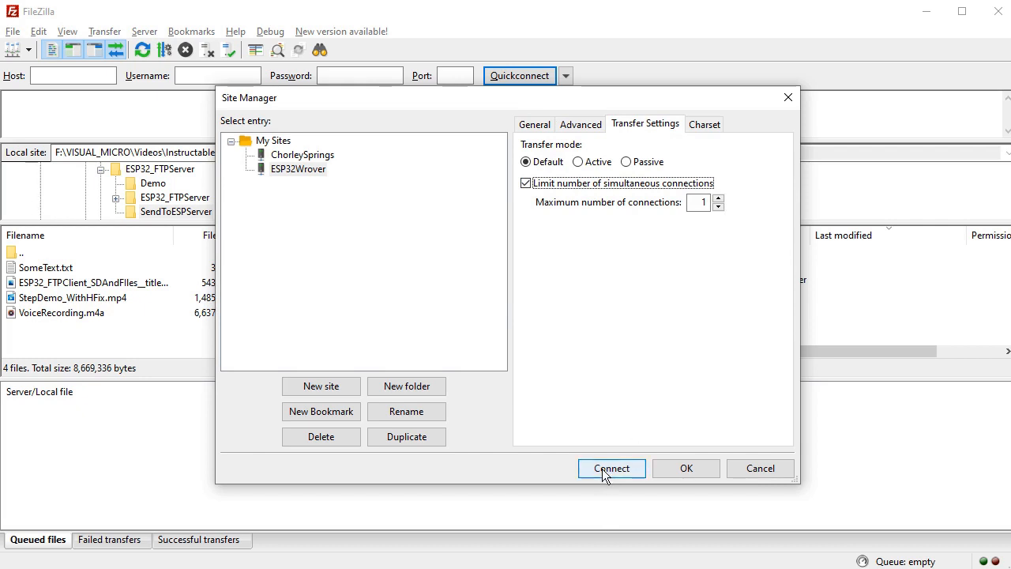
left_click(612, 468)
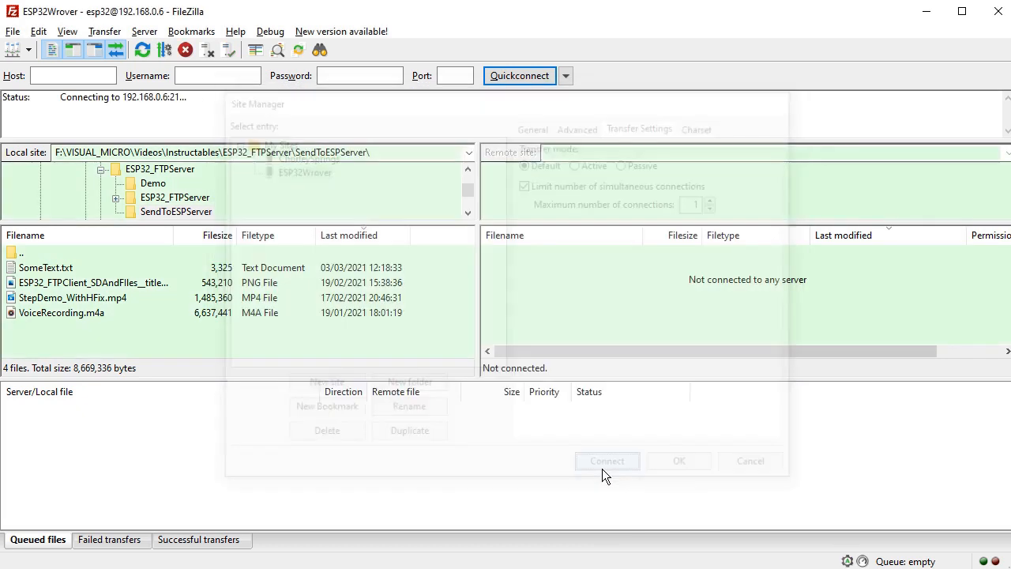
Step: Accept the insecure connection warning with 'Always allow insecure plain FTP for this server' enabled
left_click(606, 461)
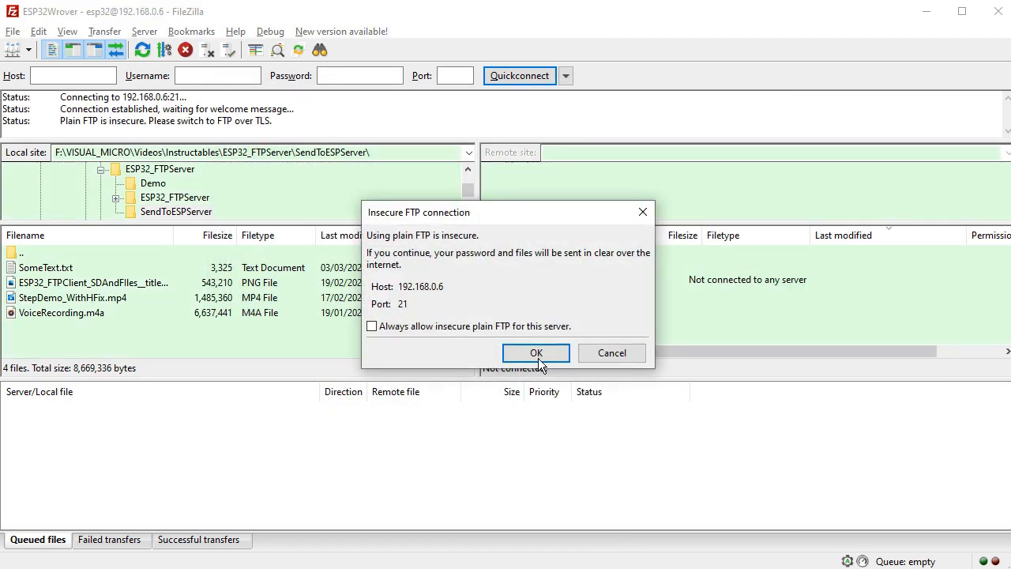
mouse_move(630, 273)
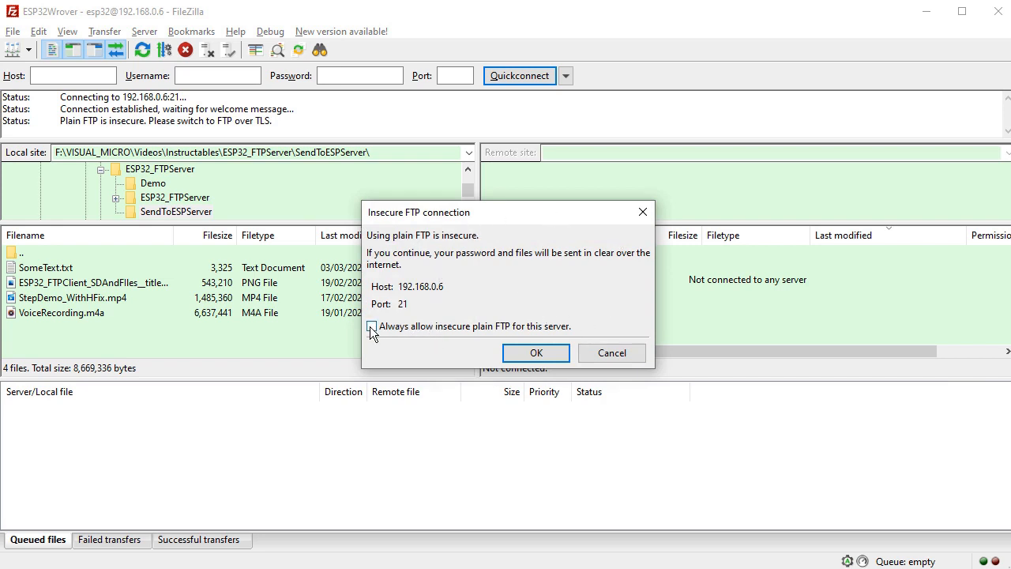
left_click(371, 325)
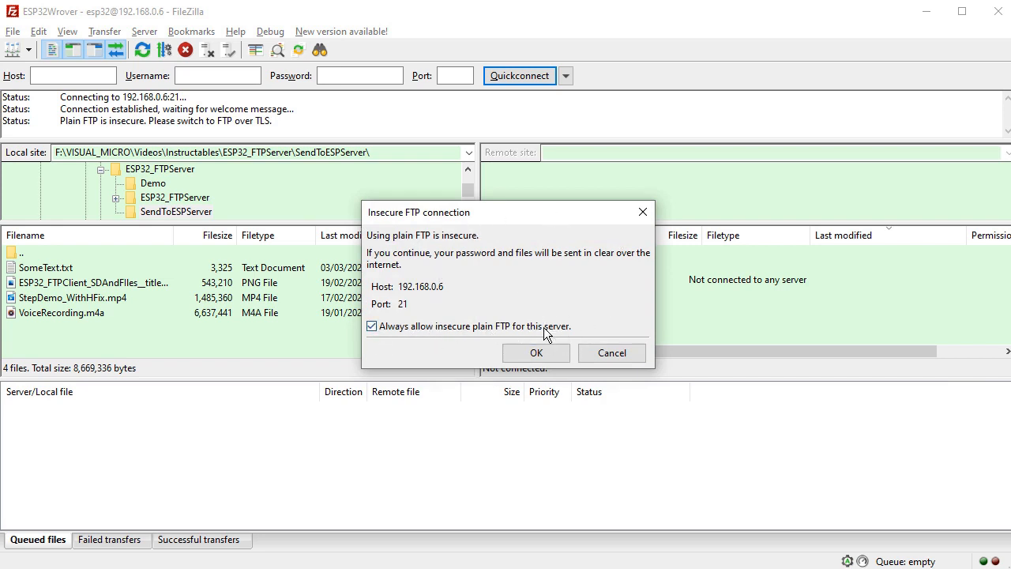
left_click(536, 352)
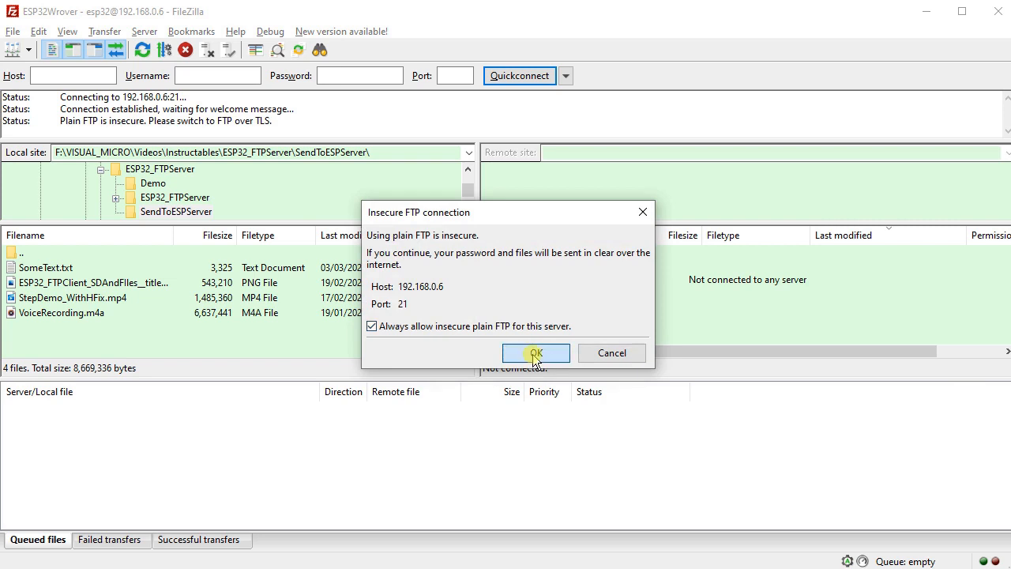
left_click(535, 352)
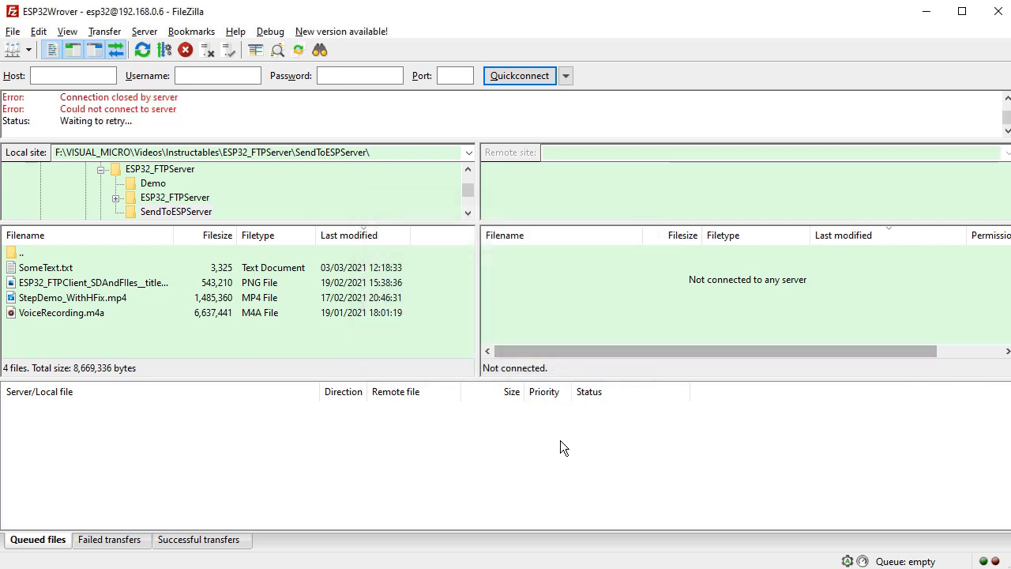
mouse_move(564, 452)
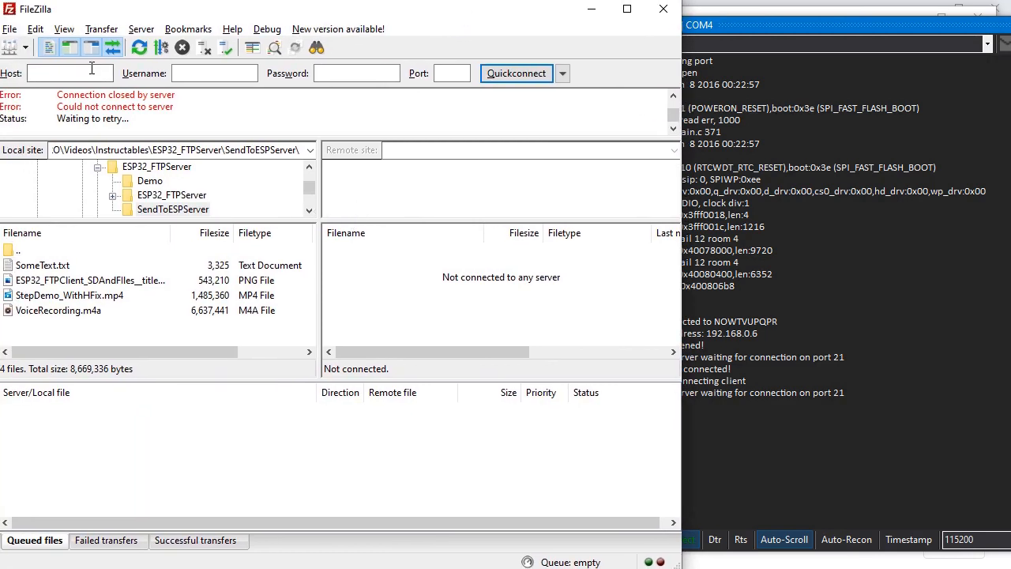
Step: Reconnect to the ESP32 via Quickconnect and upload SomeText.txt to the SD card root
left_click(514, 73)
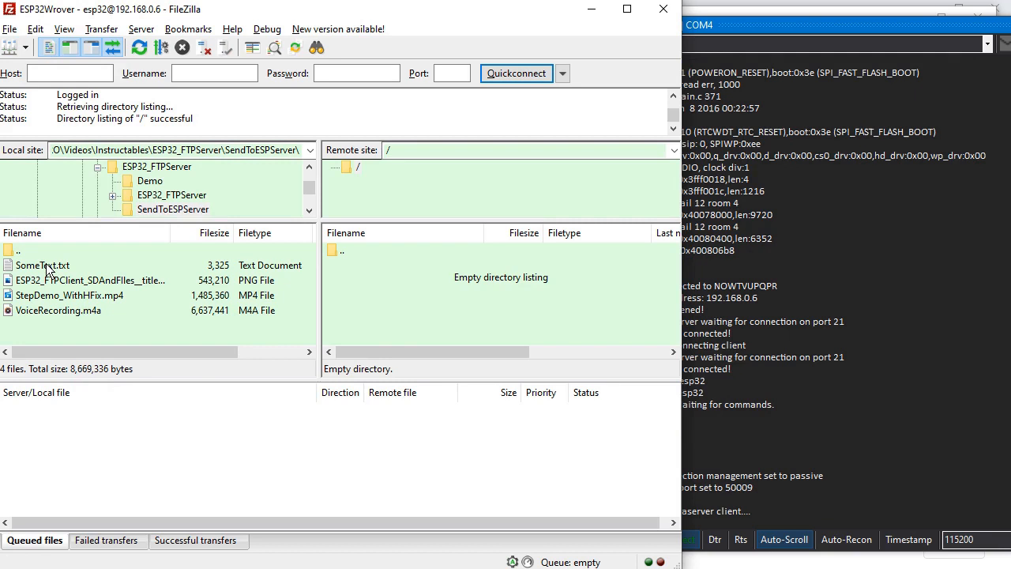
mouse_move(56, 265)
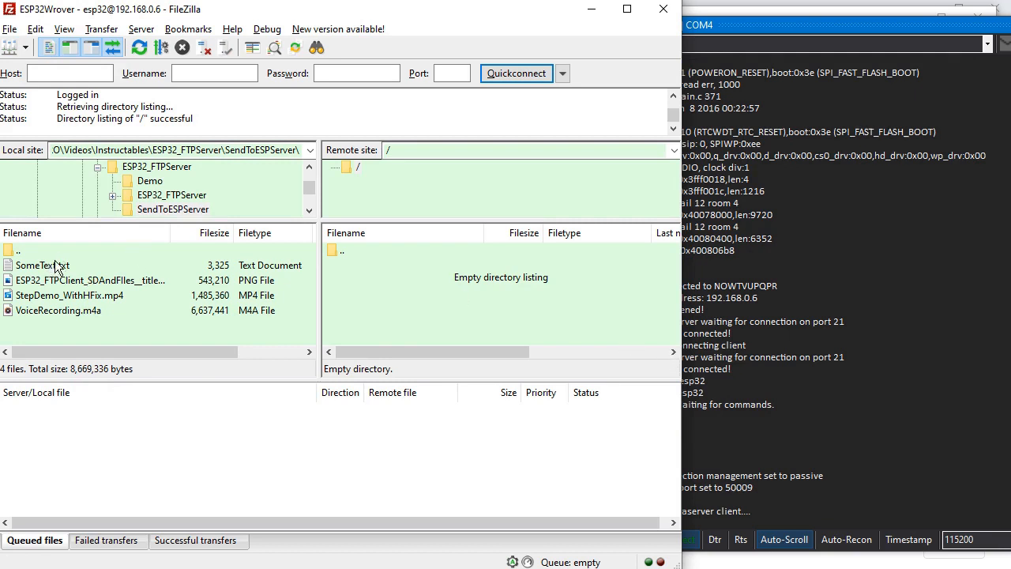
double_click(41, 265)
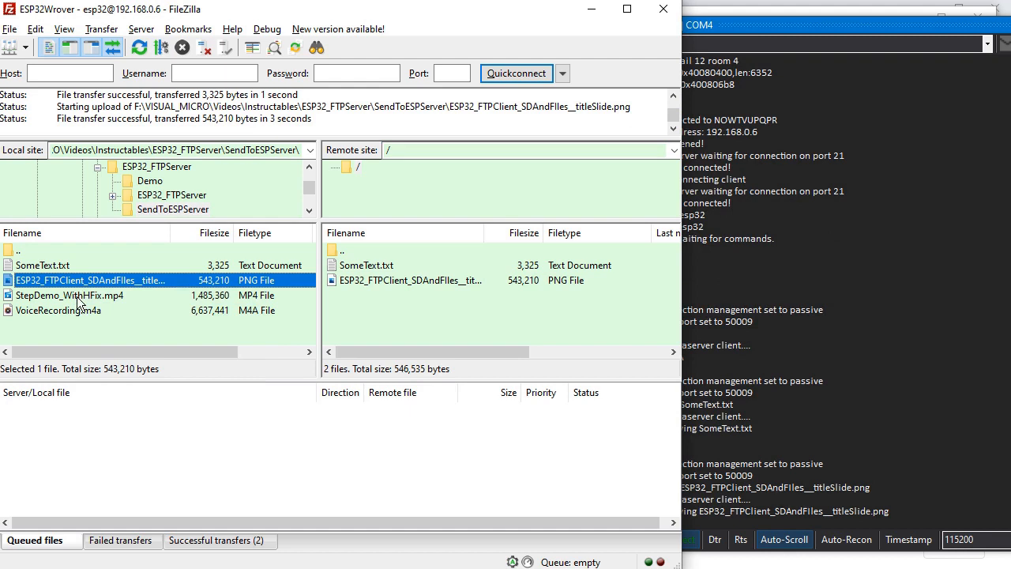
Step: Upload StepDemo_WithHFix.mp4 and VoiceRecording.m4a to the ESP32 root via the context menu
right_click(70, 295)
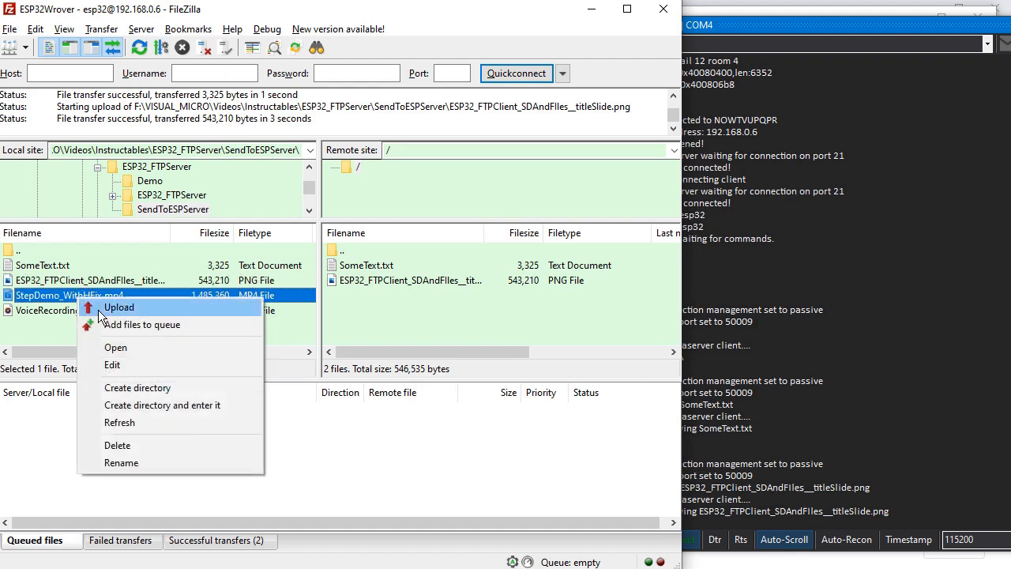
left_click(119, 307)
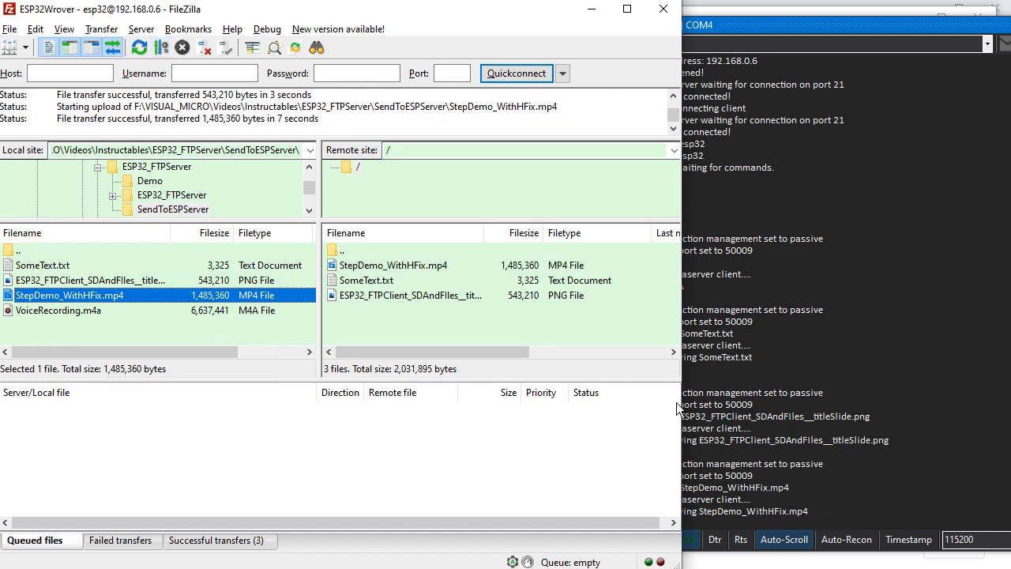
mouse_move(85, 314)
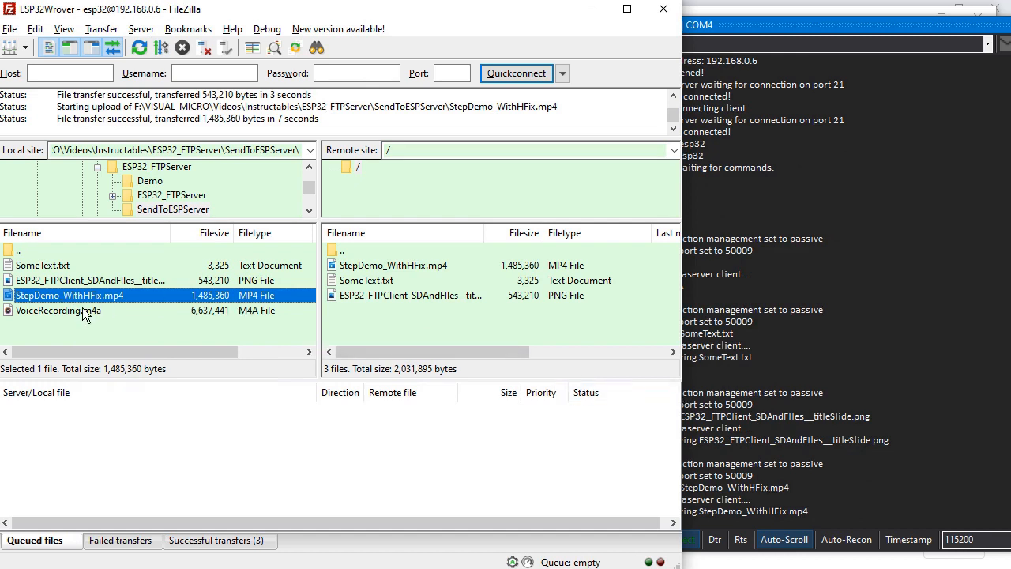
right_click(60, 309)
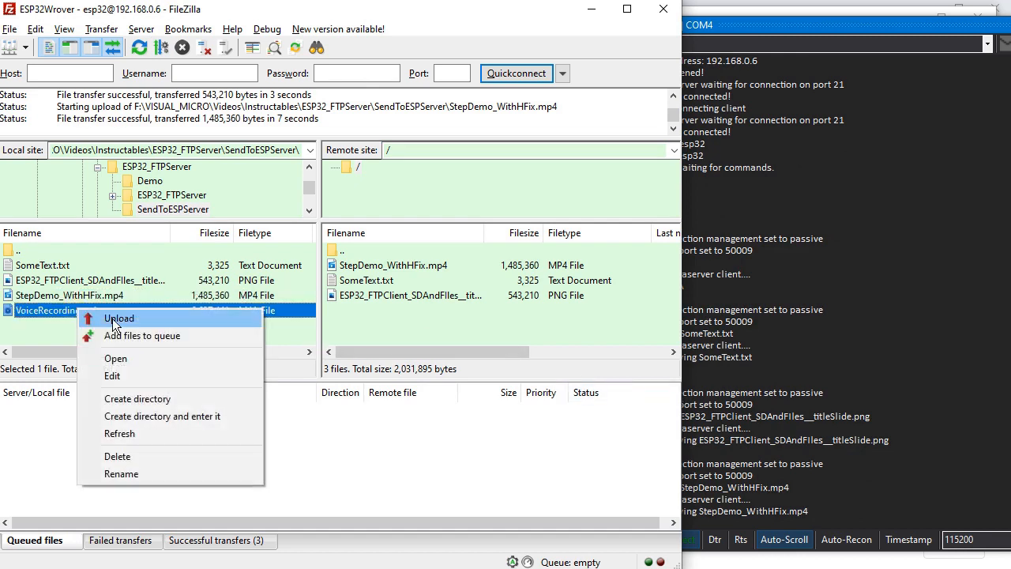
left_click(118, 317)
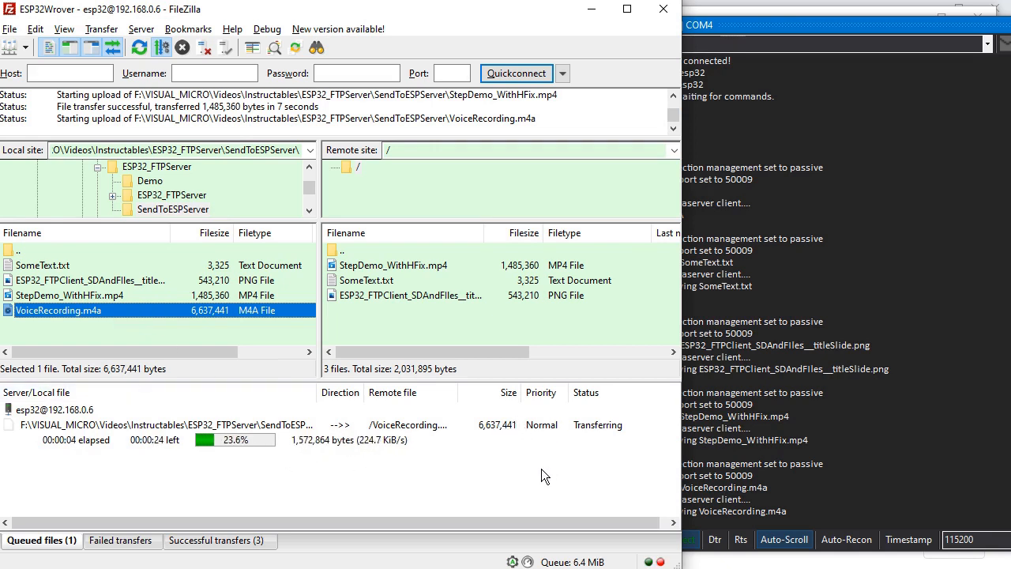
mouse_move(553, 471)
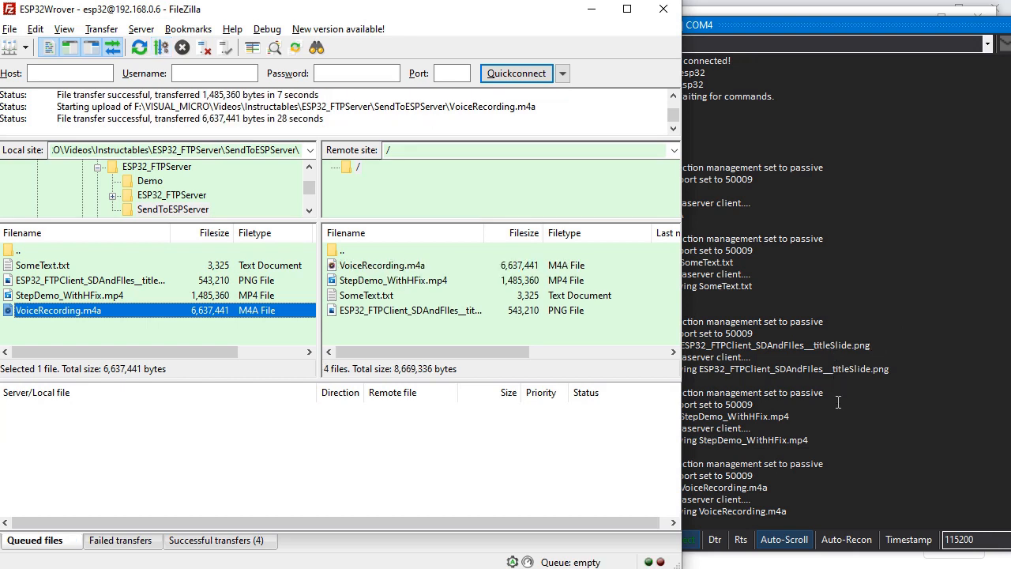
mouse_move(308, 387)
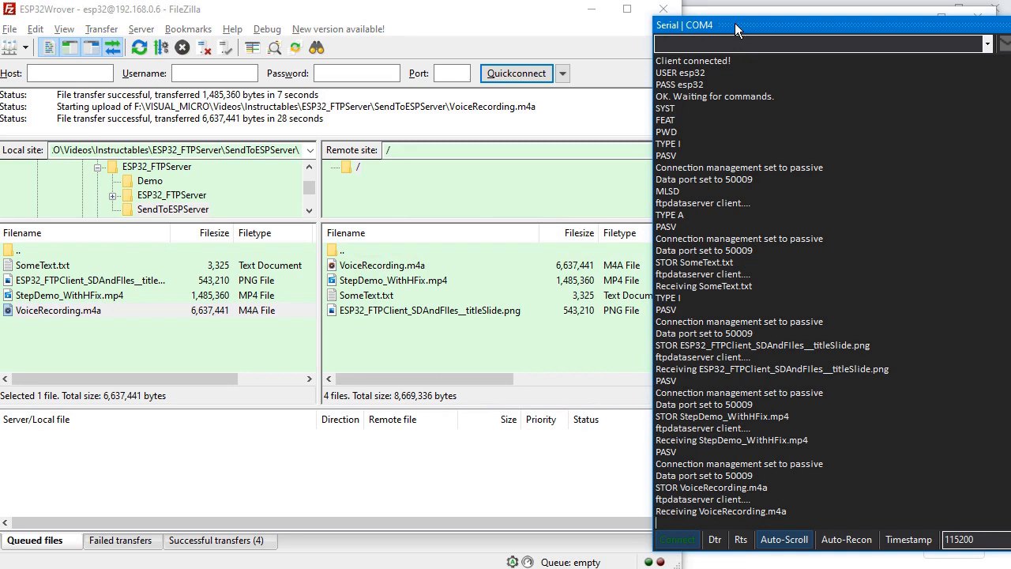
mouse_move(750, 300)
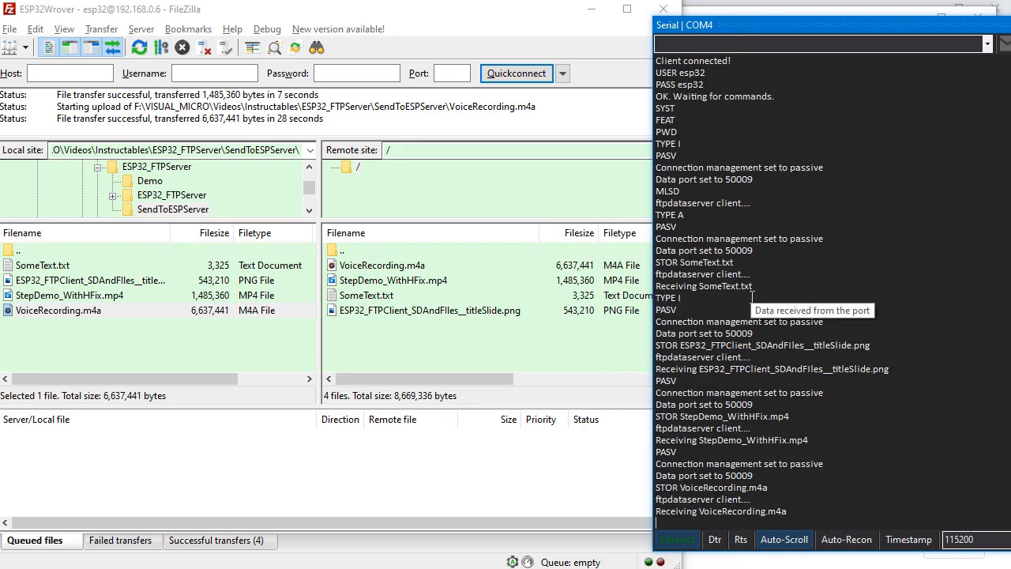